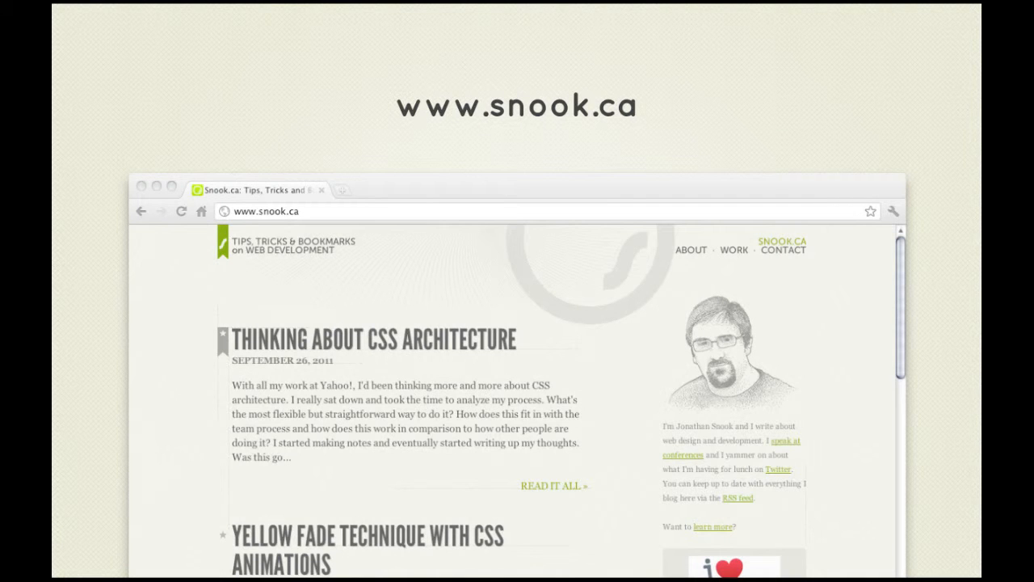
Bring up the Kuler colour-theme browser and scroll through the community themes.
{"action": "left_click", "coordinate": [282, 210]}
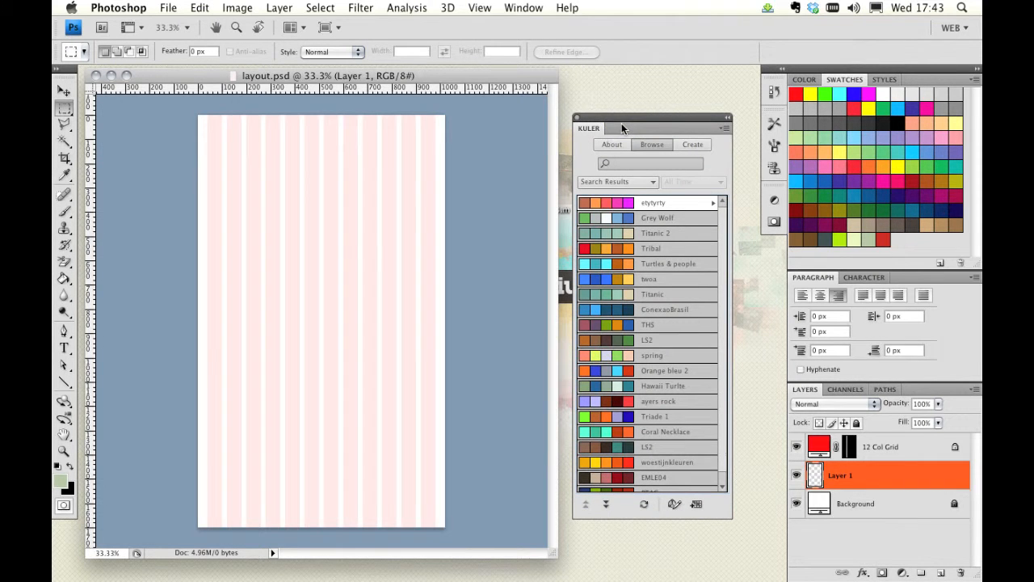
{"action": "left_click", "coordinate": [524, 6]}
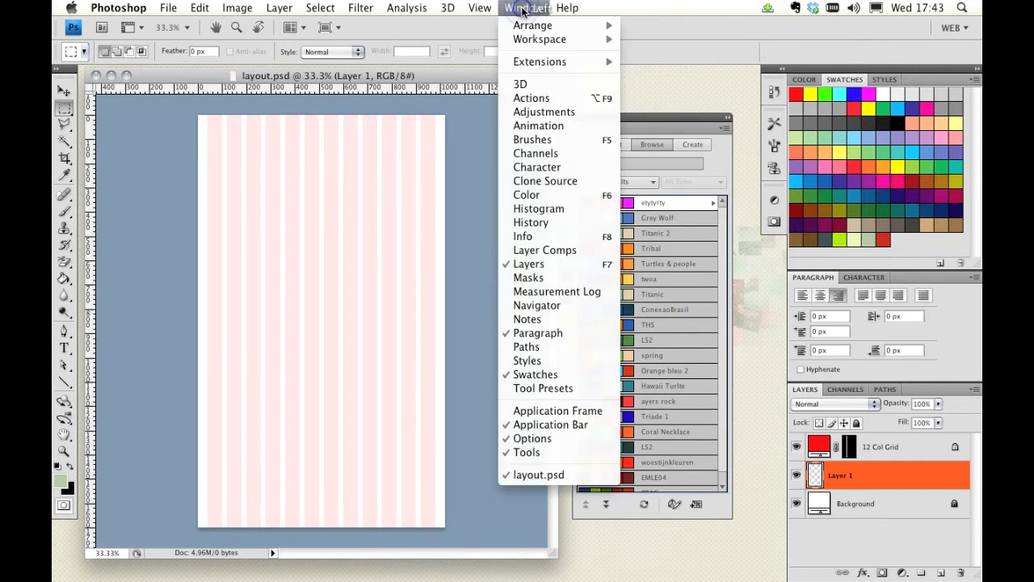
{"action": "mouse_move", "coordinate": [540, 61]}
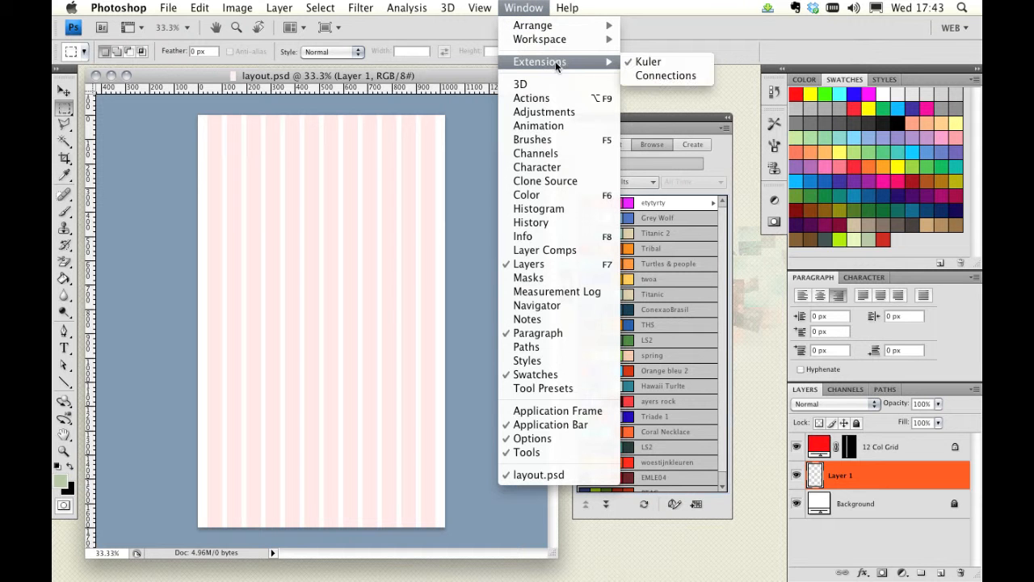
{"action": "left_click", "coordinate": [646, 61]}
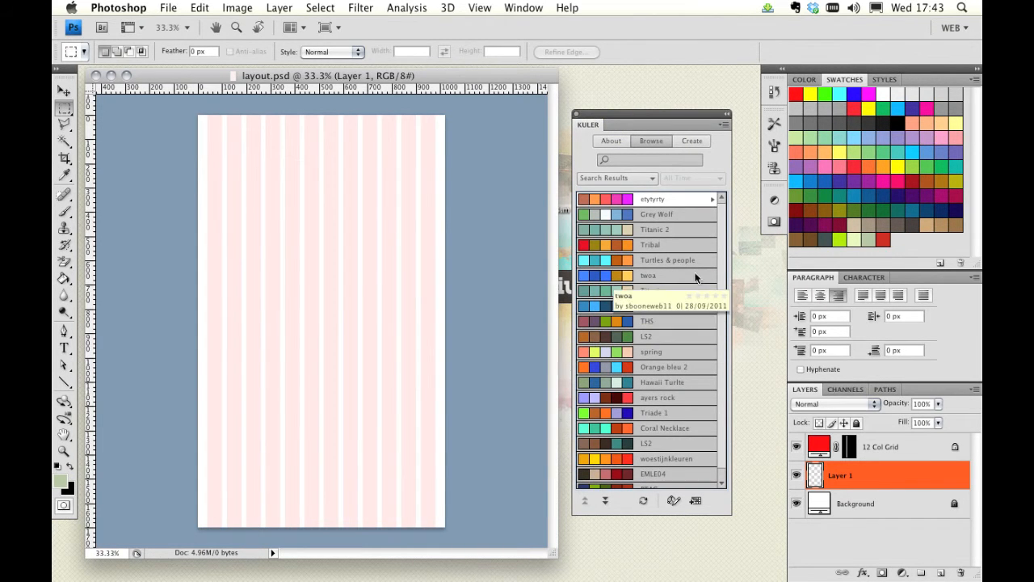
{"action": "scroll", "scroll_direction": "down", "scroll_amount": 3}
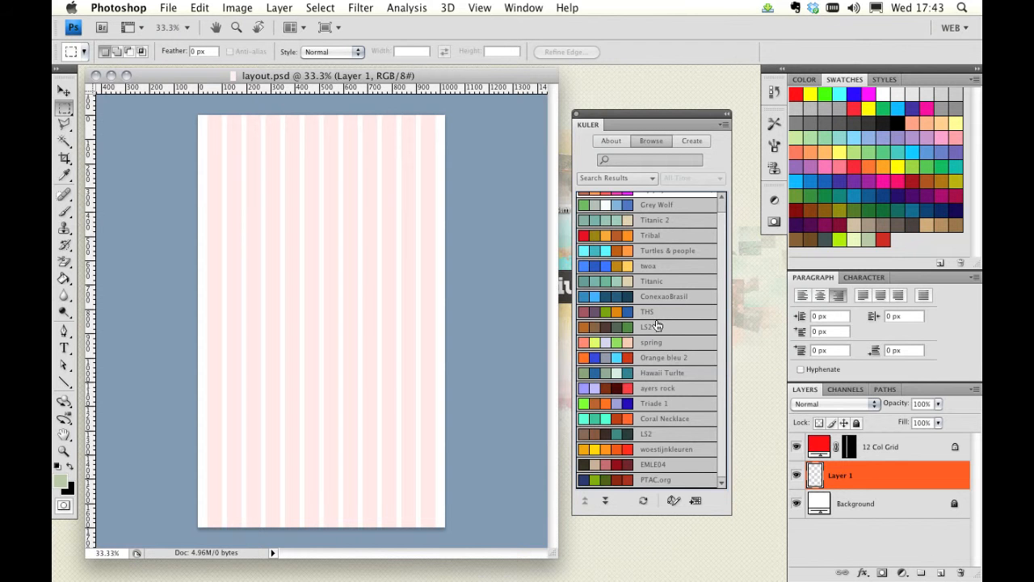
{"action": "mouse_move", "coordinate": [646, 310]}
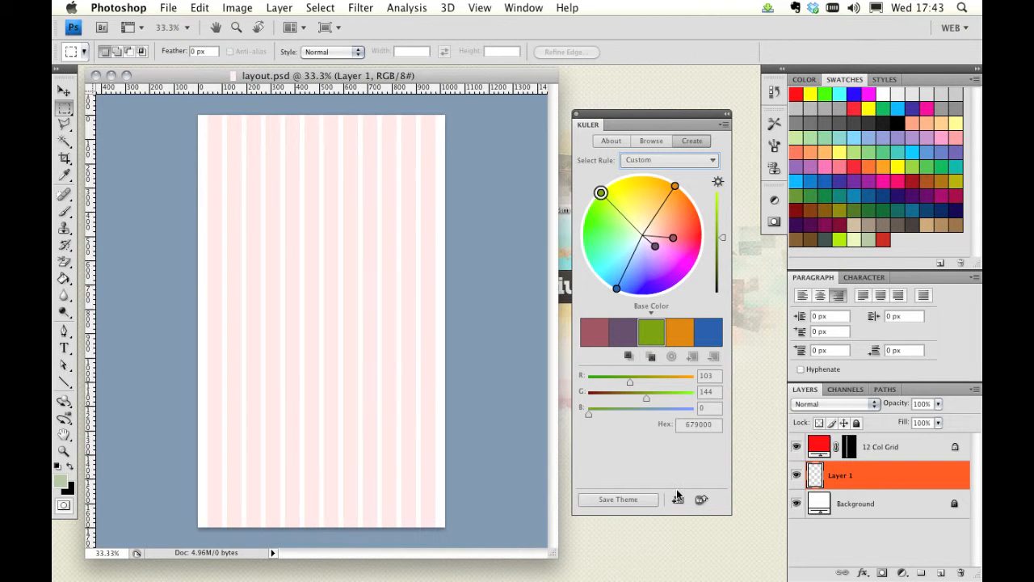
{"action": "mouse_move", "coordinate": [678, 499]}
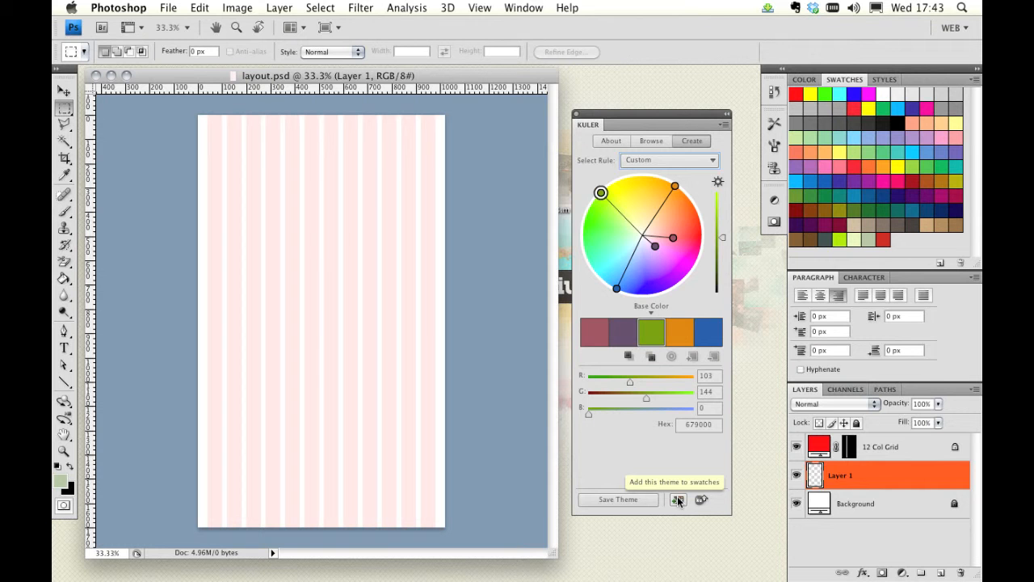
{"action": "mouse_move", "coordinate": [745, 289]}
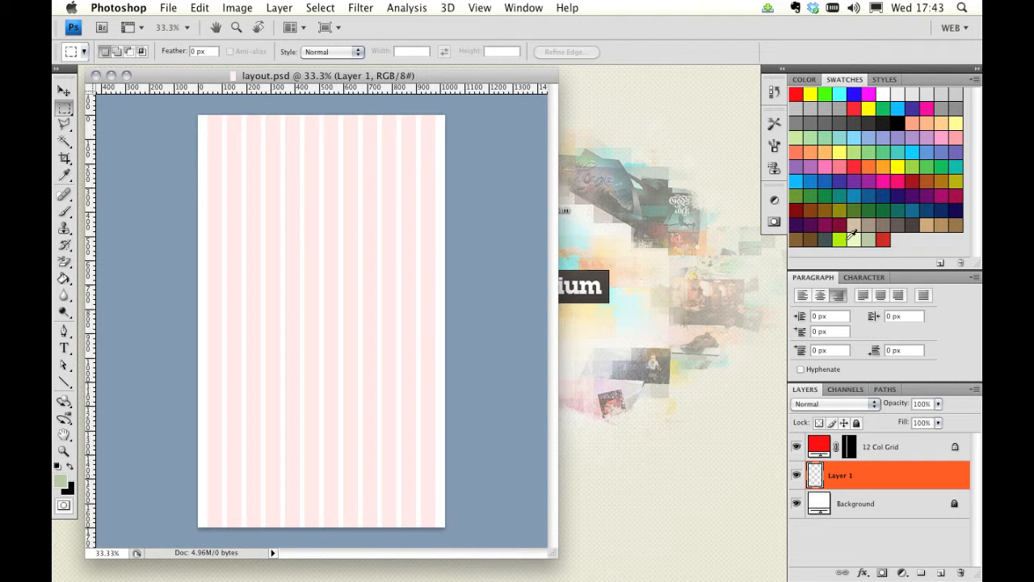
{"action": "mouse_move", "coordinate": [885, 234]}
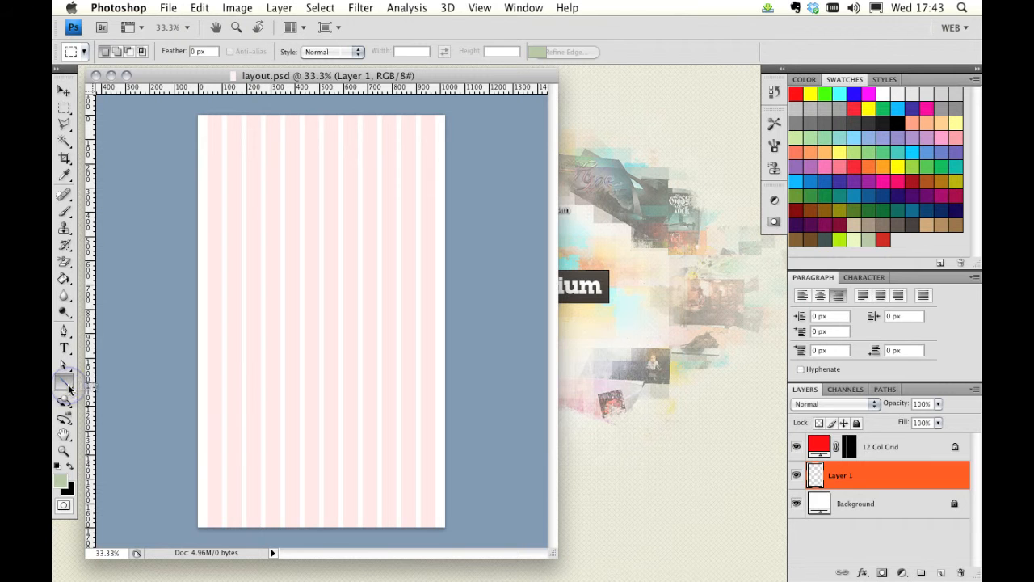
Draw a full-page rectangle shape and fill it with pale off-white #f3f6ef.
{"action": "left_click", "coordinate": [65, 381]}
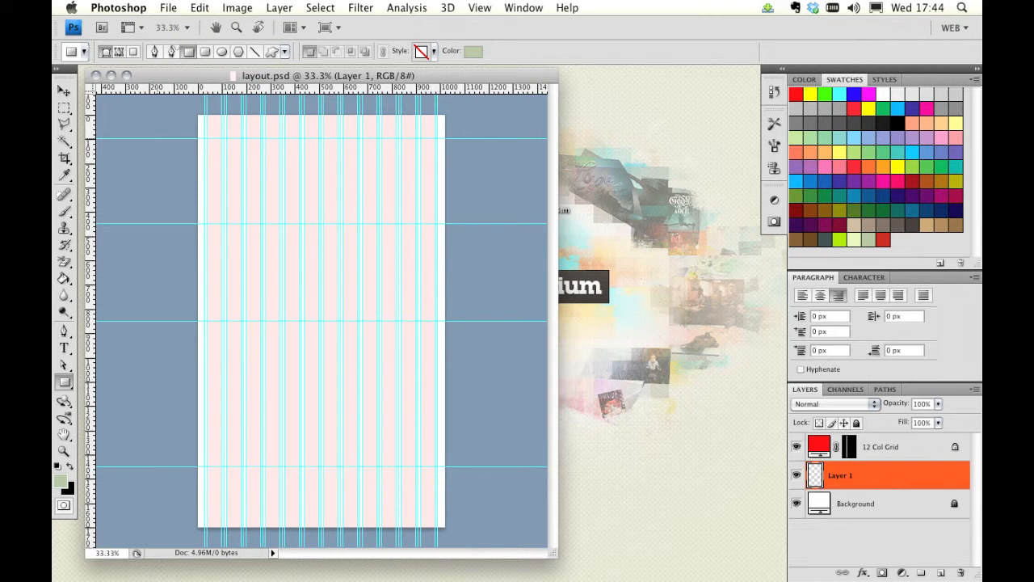
{"action": "mouse_move", "coordinate": [237, 145]}
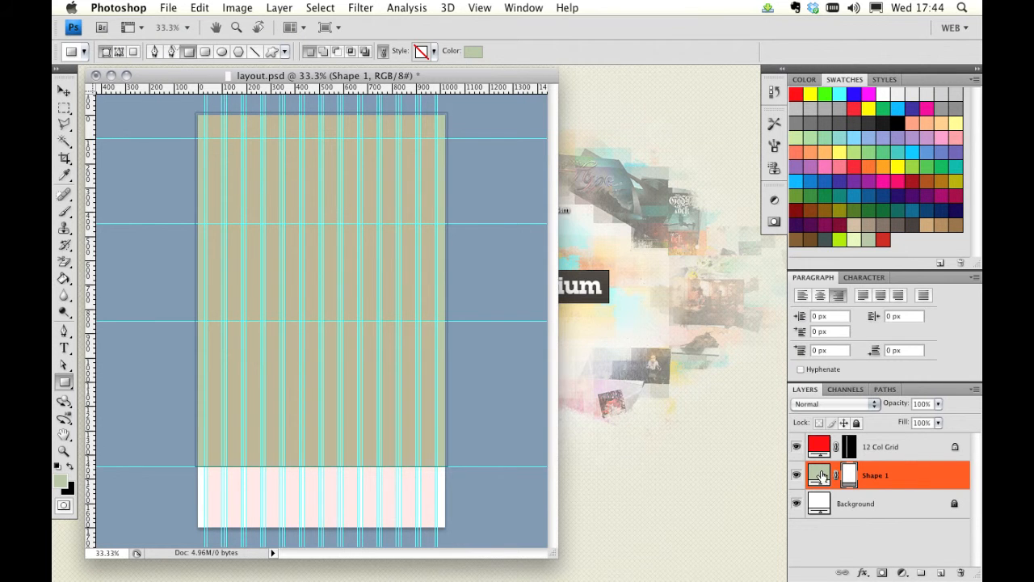
{"action": "left_click", "coordinate": [817, 475]}
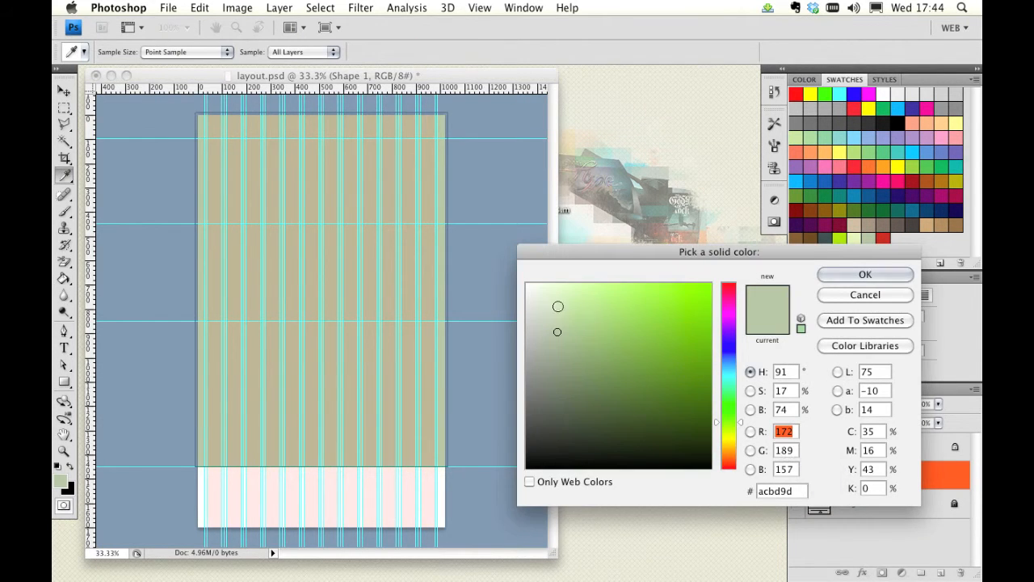
{"action": "left_click", "coordinate": [533, 290]}
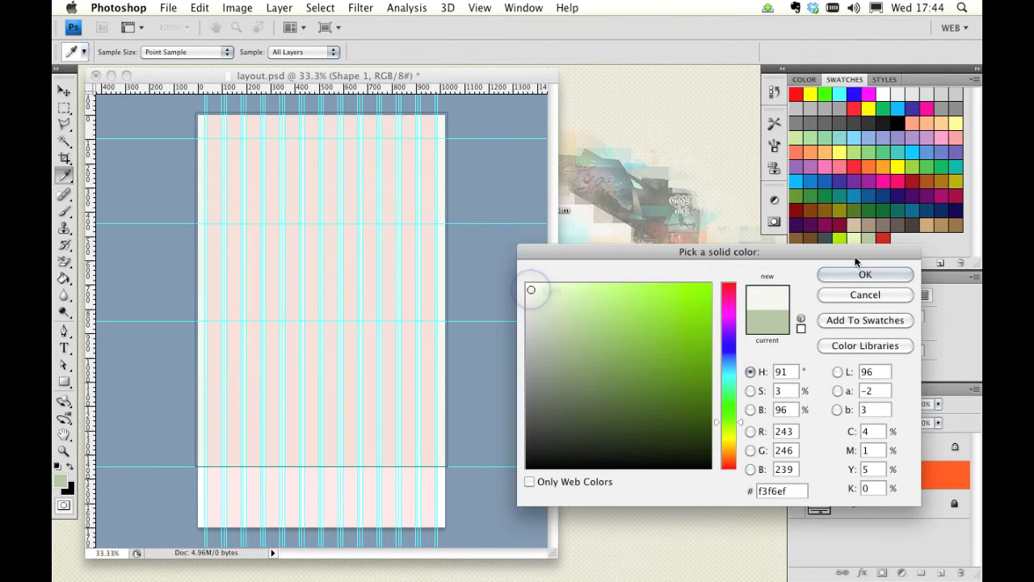
{"action": "left_click", "coordinate": [864, 275]}
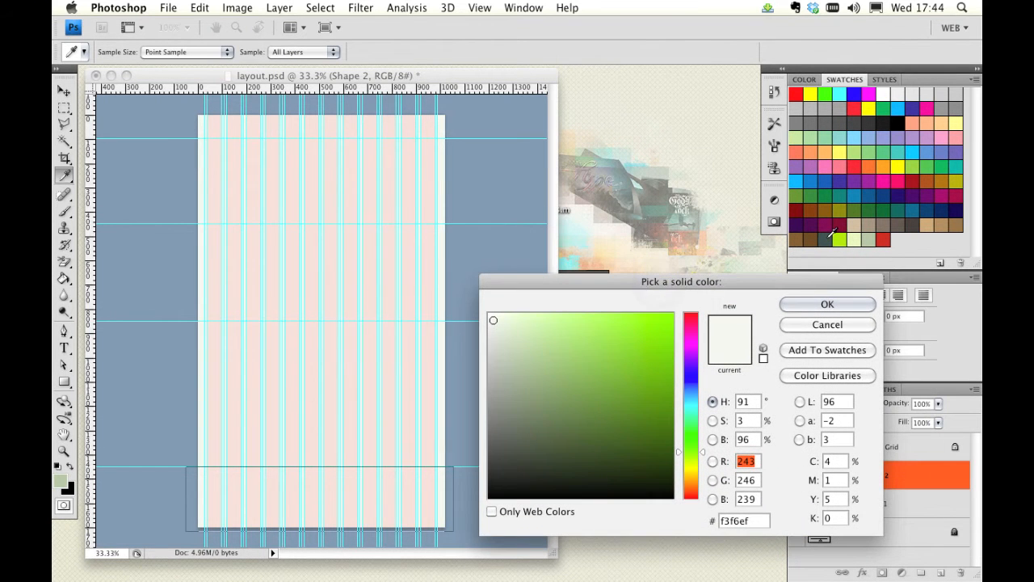
Colour the bottom footer strip dark green-grey #2d403e.
{"action": "left_click", "coordinate": [541, 453]}
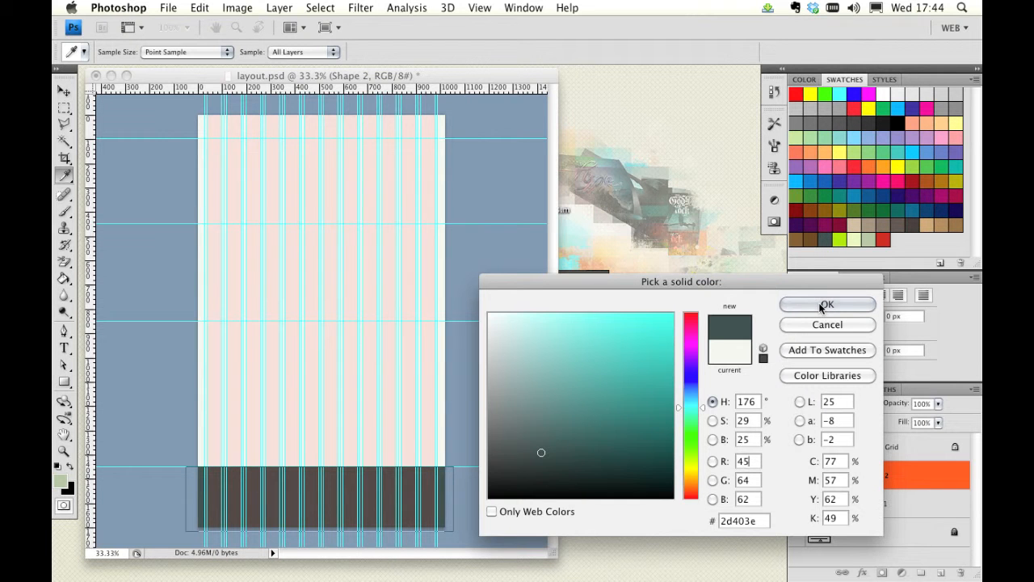
{"action": "left_click", "coordinate": [827, 303]}
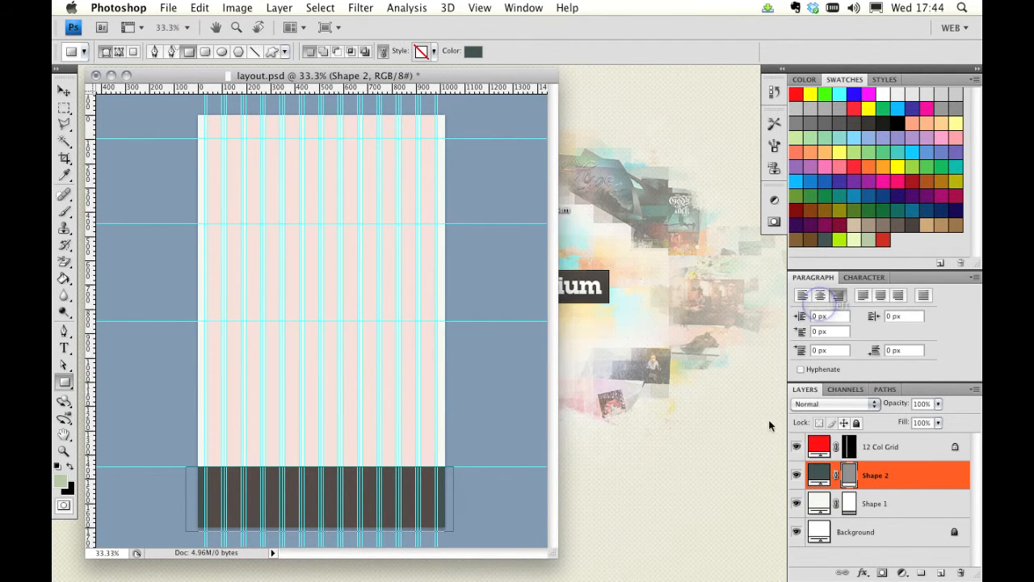
{"action": "left_click", "coordinate": [801, 294]}
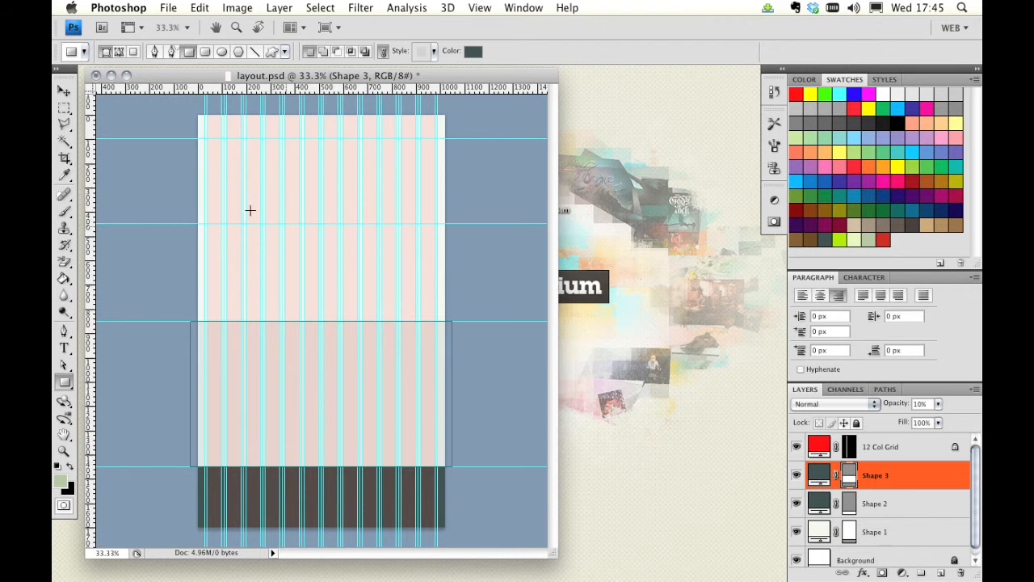
{"action": "left_click", "coordinate": [64, 91]}
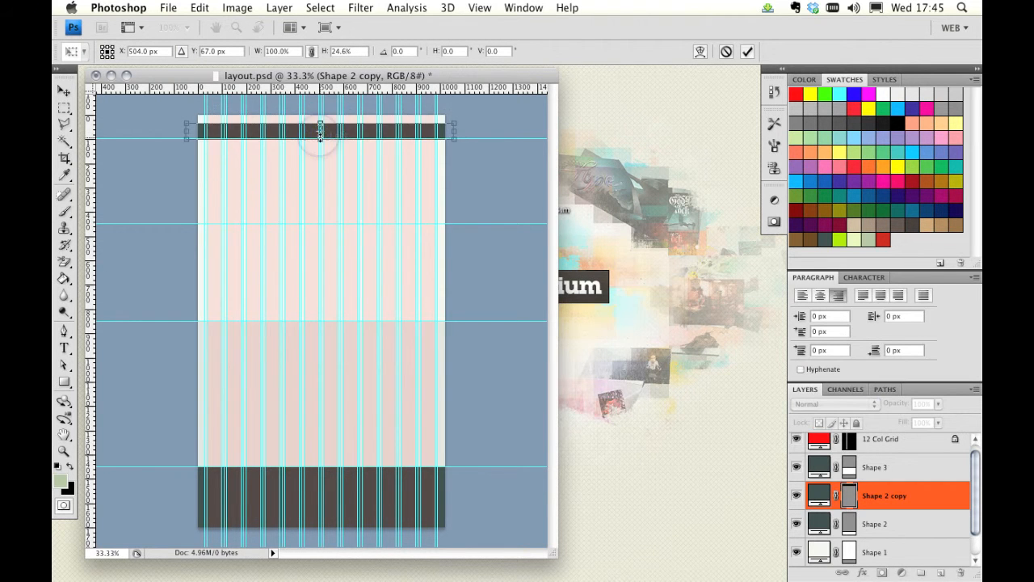
{"action": "left_click_drag", "start_coordinate": [320, 136], "coordinate": [320, 117]}
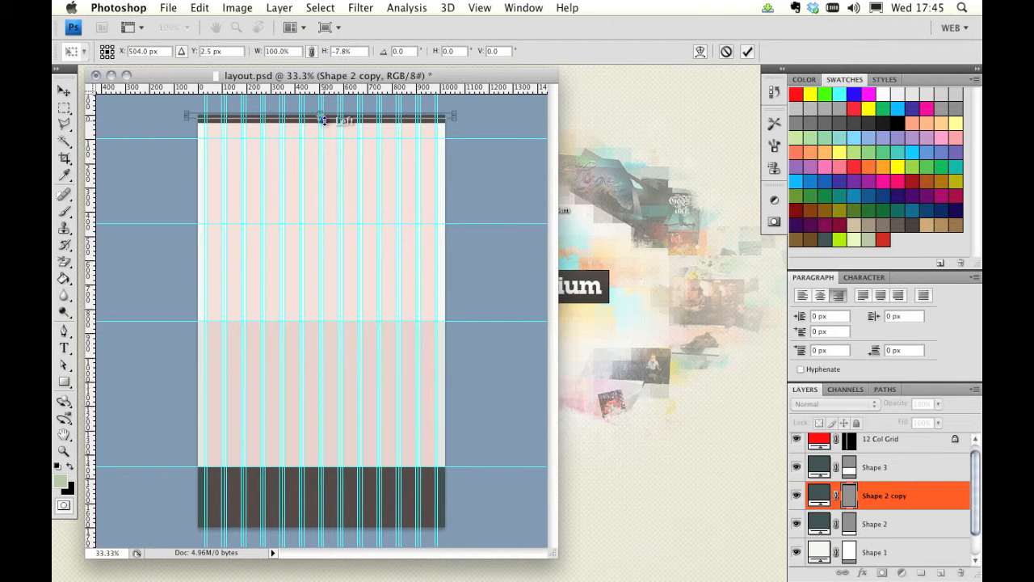
{"action": "left_click", "coordinate": [63, 91]}
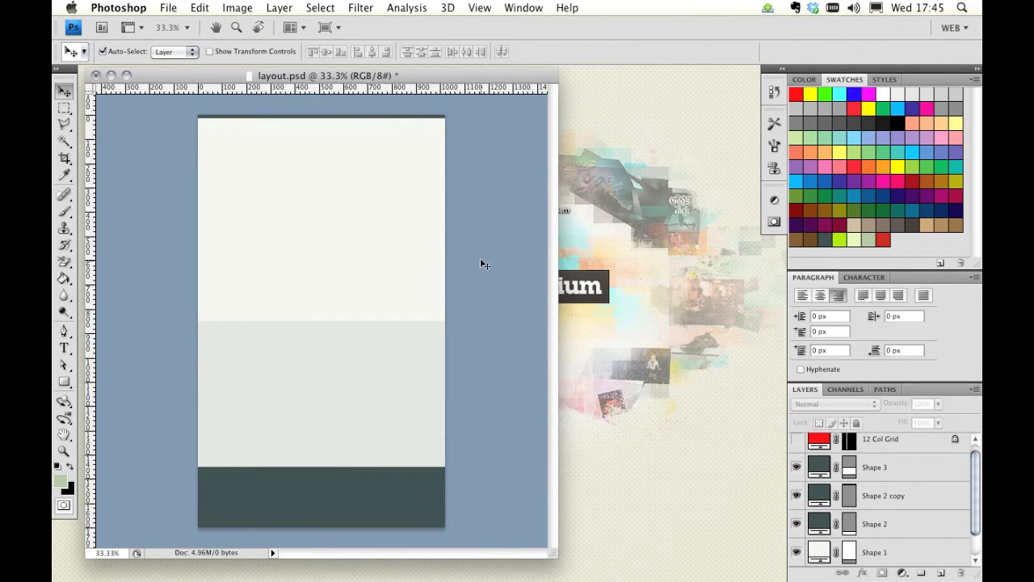
{"action": "mouse_move", "coordinate": [459, 313]}
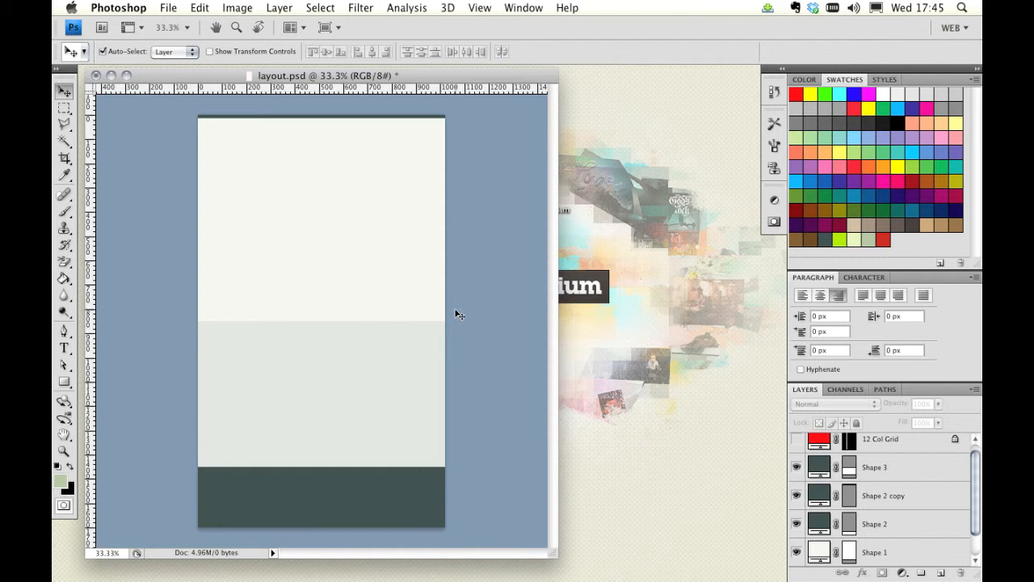
{"action": "mouse_move", "coordinate": [393, 406]}
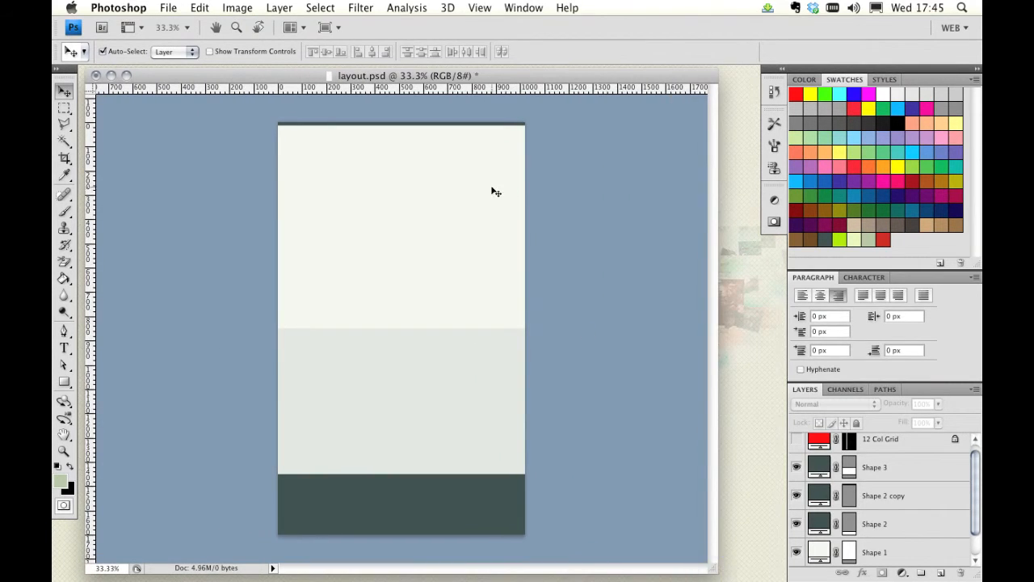
{"action": "mouse_move", "coordinate": [170, 26]}
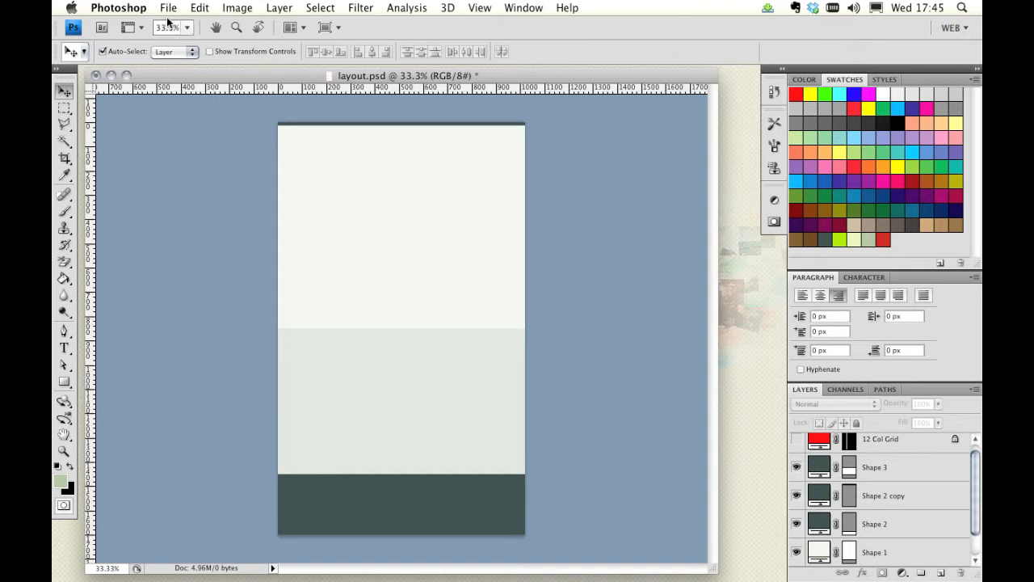
Create a new 10×10 px image and magnify it to fill the view.
{"action": "left_click", "coordinate": [168, 6]}
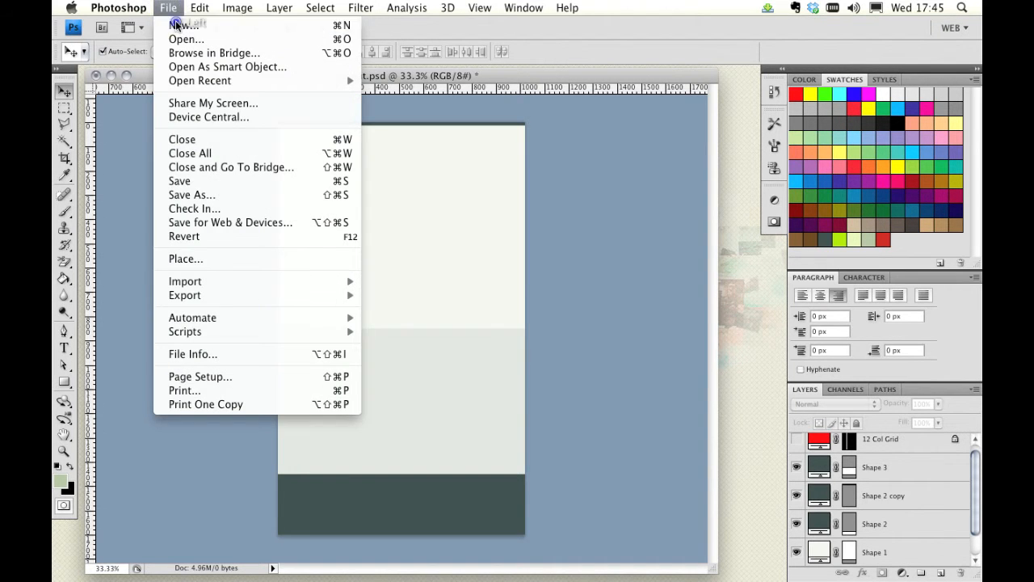
{"action": "left_click", "coordinate": [184, 24]}
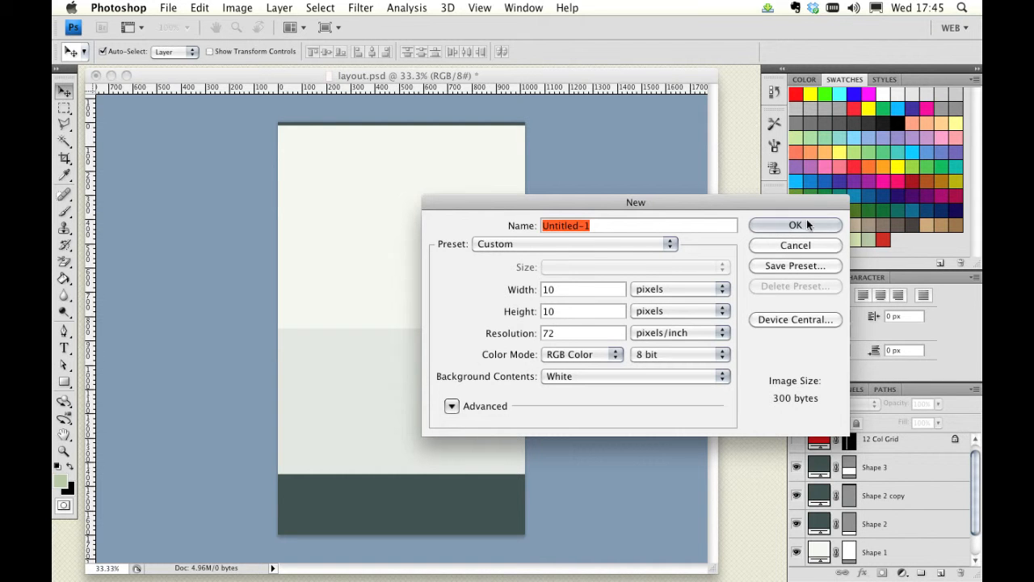
{"action": "left_click", "coordinate": [795, 225]}
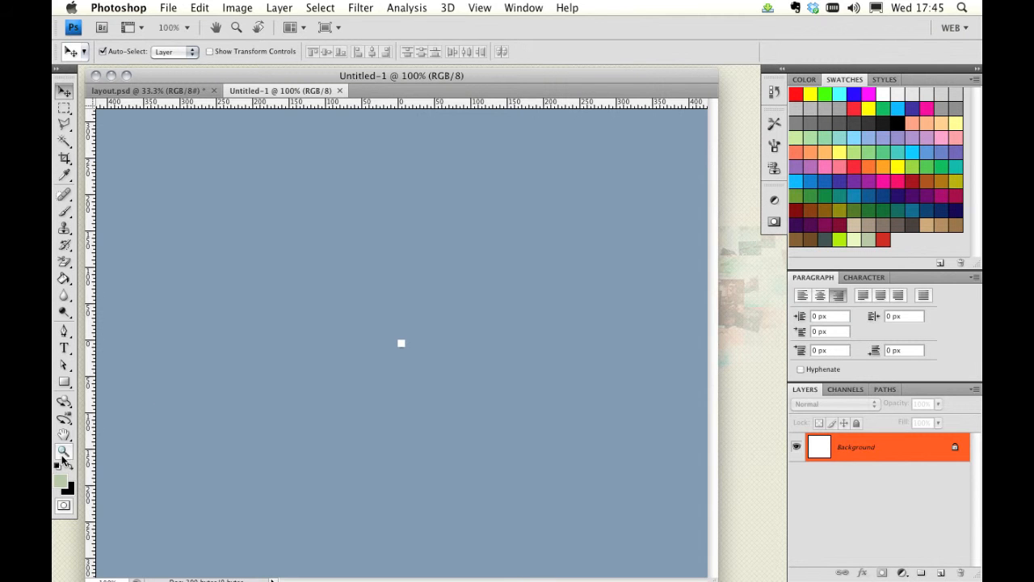
{"action": "left_click", "coordinate": [401, 343]}
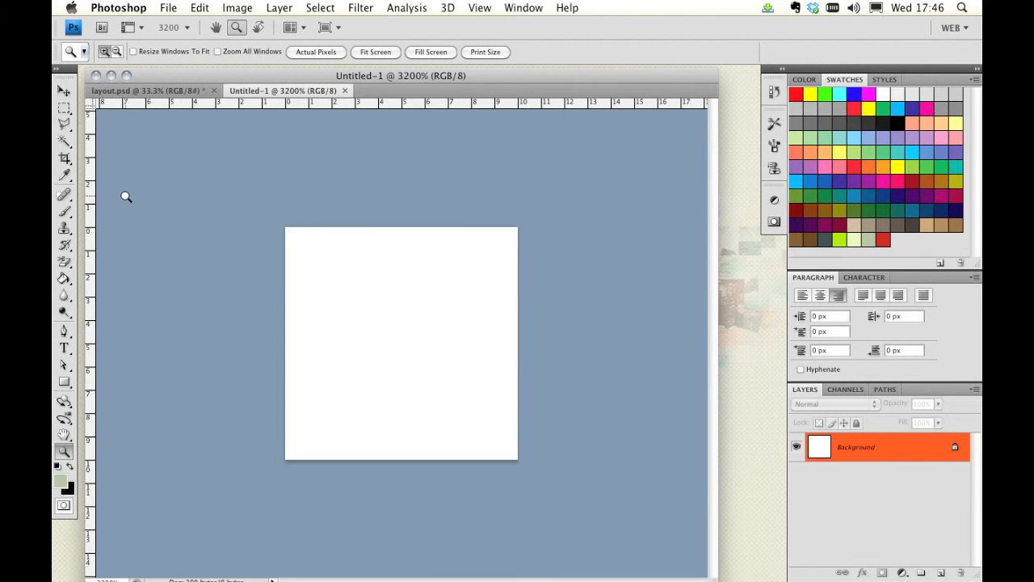
Draw two 1 px pale-green lines forming a cross with the Line tool.
{"action": "left_click", "coordinate": [65, 381]}
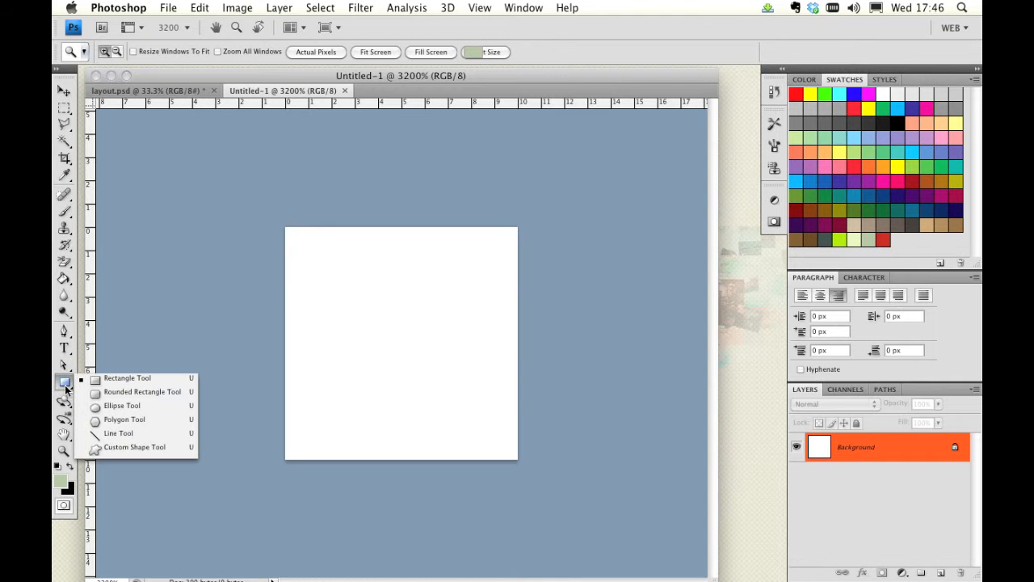
{"action": "mouse_move", "coordinate": [159, 433]}
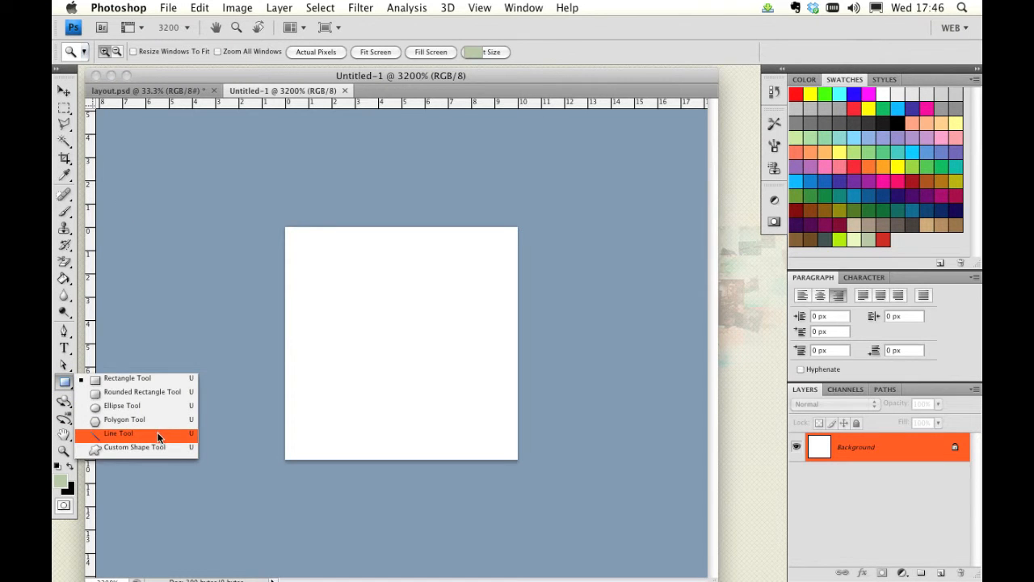
{"action": "left_click", "coordinate": [118, 433]}
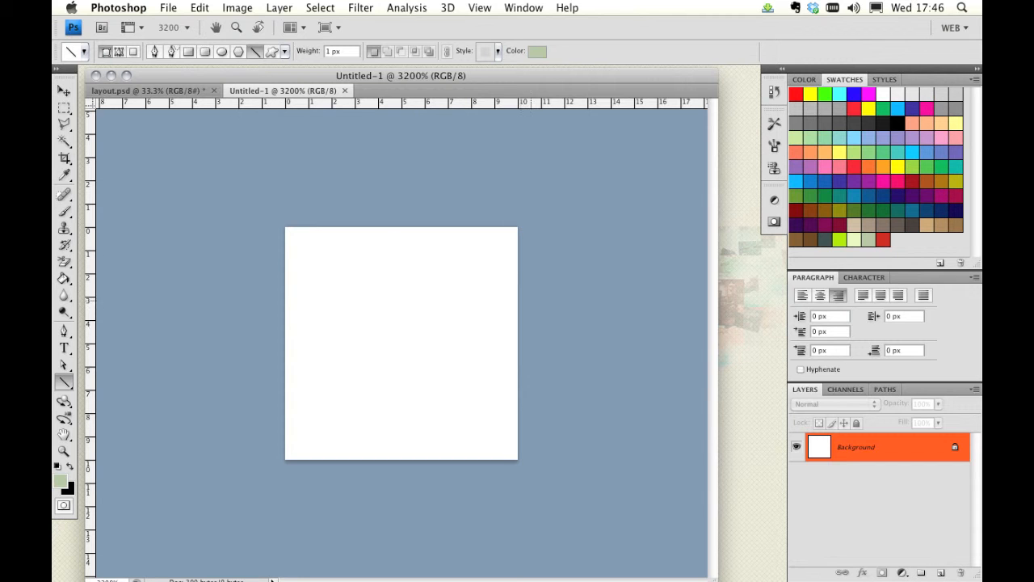
{"action": "mouse_move", "coordinate": [449, 232]}
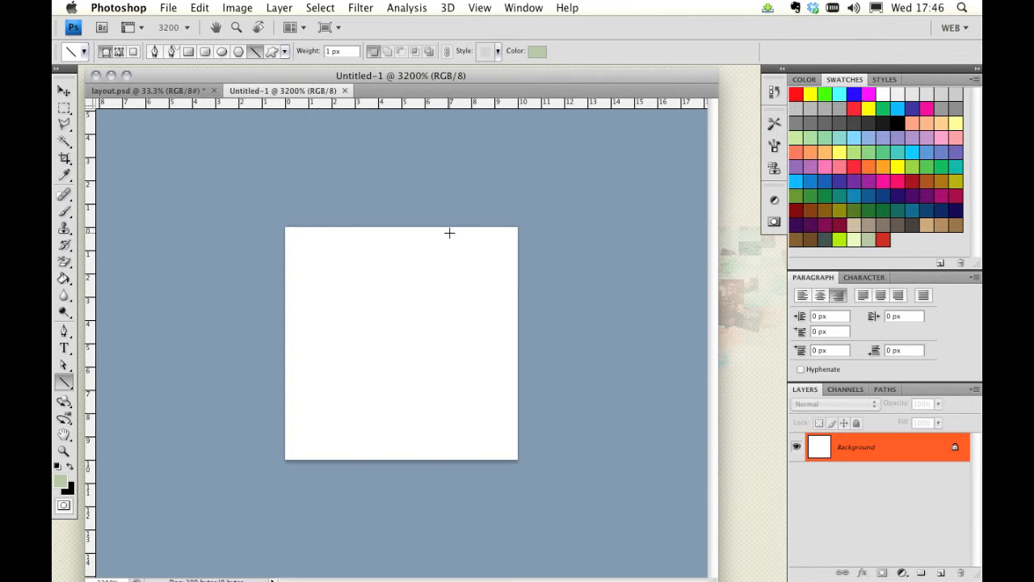
{"action": "mouse_move", "coordinate": [286, 334]}
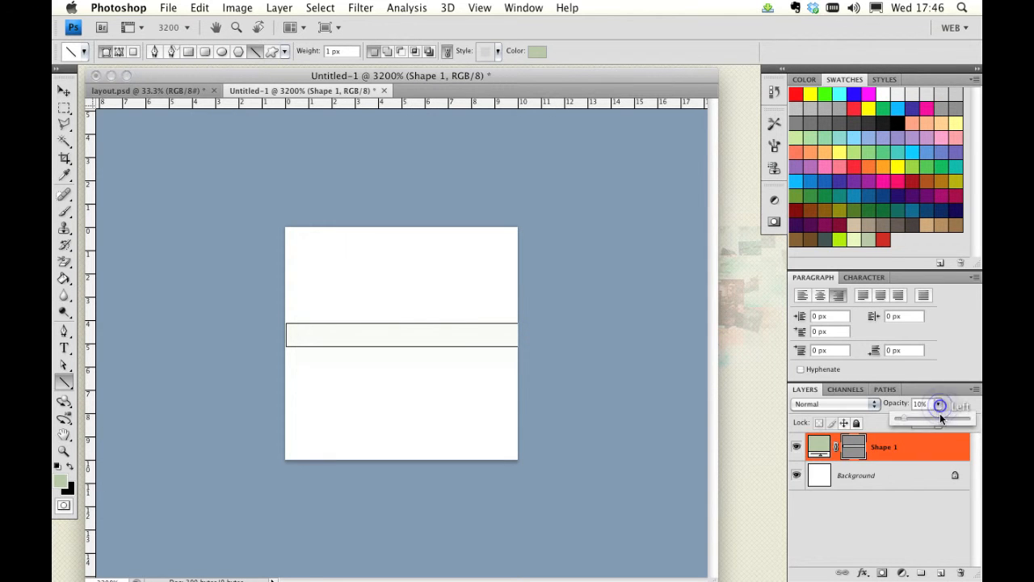
{"action": "left_click_drag", "start_coordinate": [941, 417], "coordinate": [961, 417]}
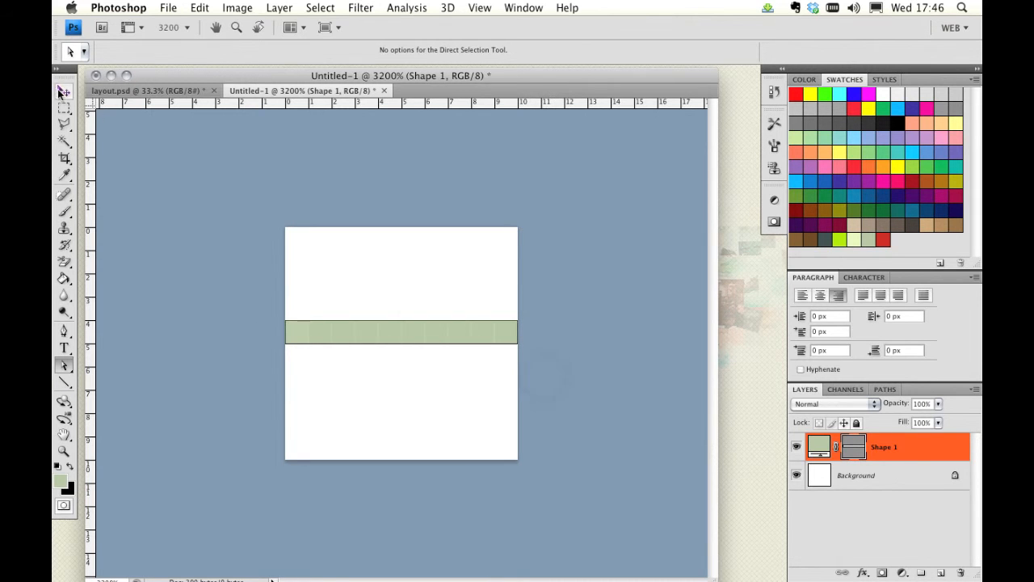
{"action": "left_click", "coordinate": [65, 91]}
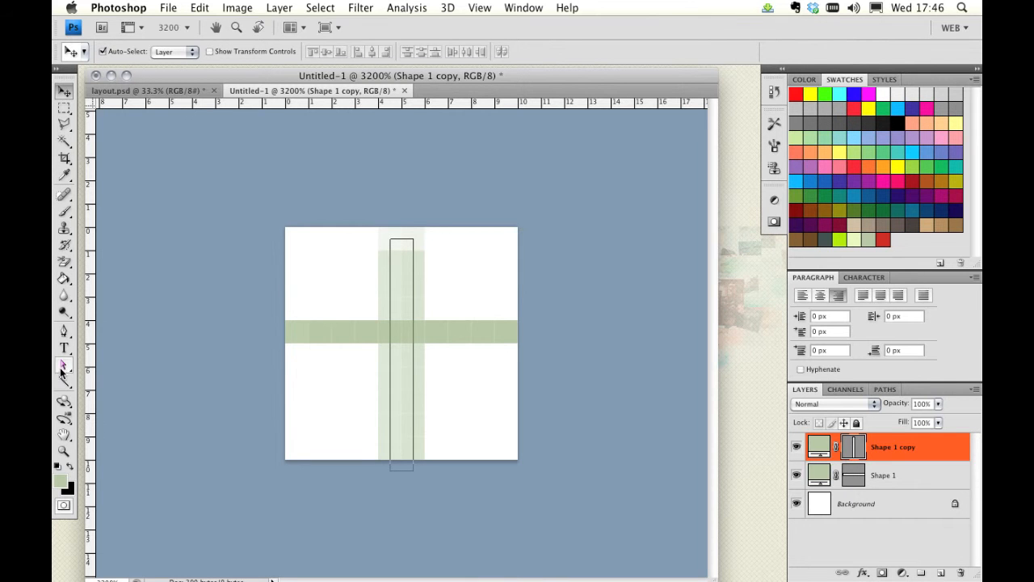
{"action": "left_click", "coordinate": [65, 365]}
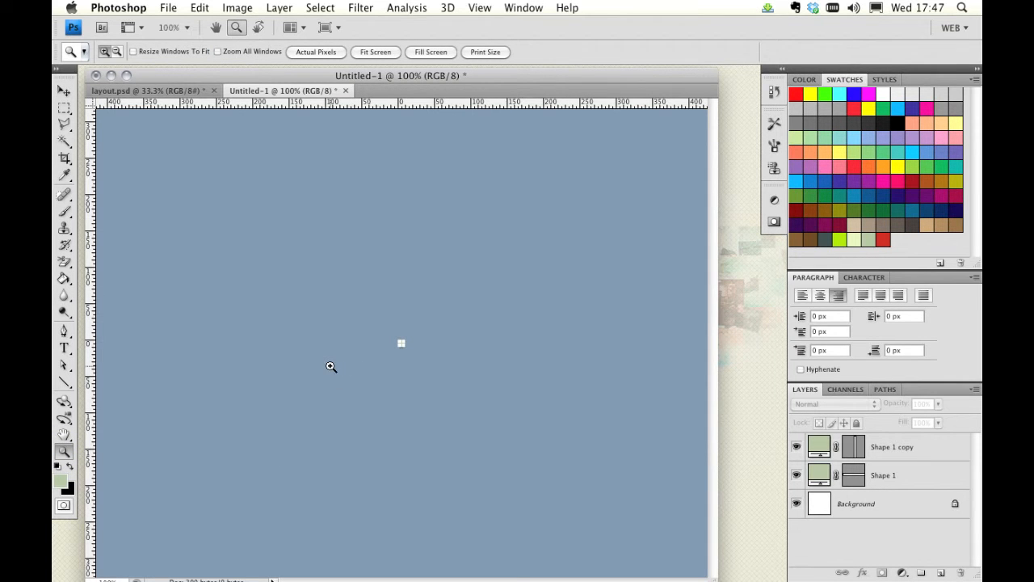
Define the tile as a pattern named Scotch Egg.
{"action": "left_click", "coordinate": [199, 7]}
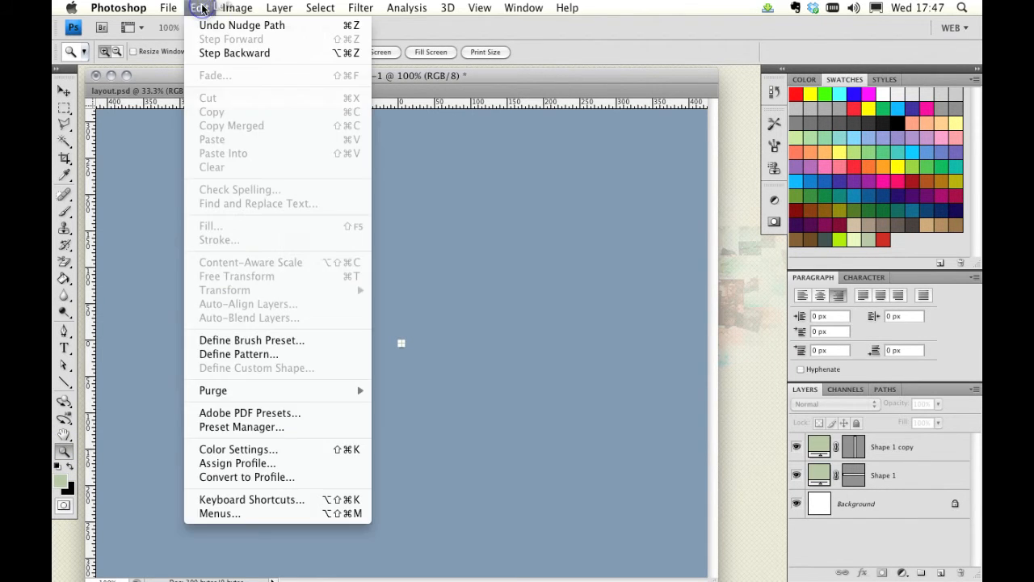
{"action": "mouse_move", "coordinate": [256, 170]}
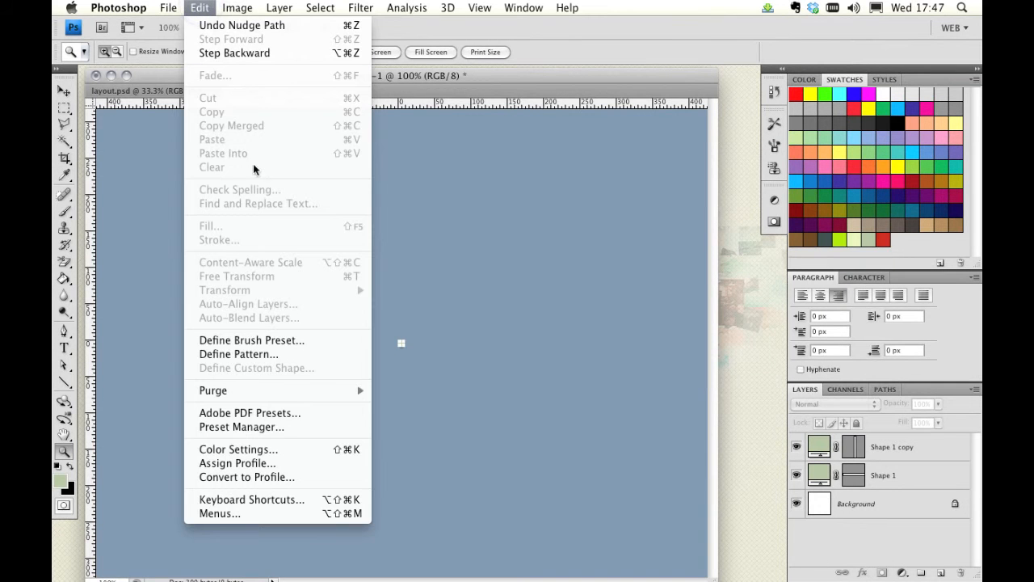
{"action": "mouse_move", "coordinate": [255, 354]}
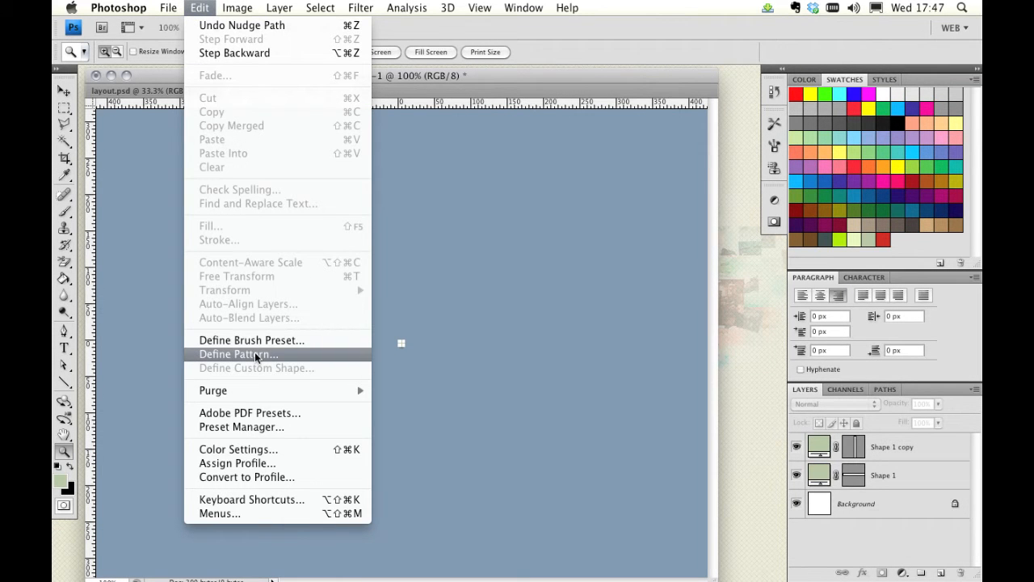
{"action": "left_click", "coordinate": [239, 353]}
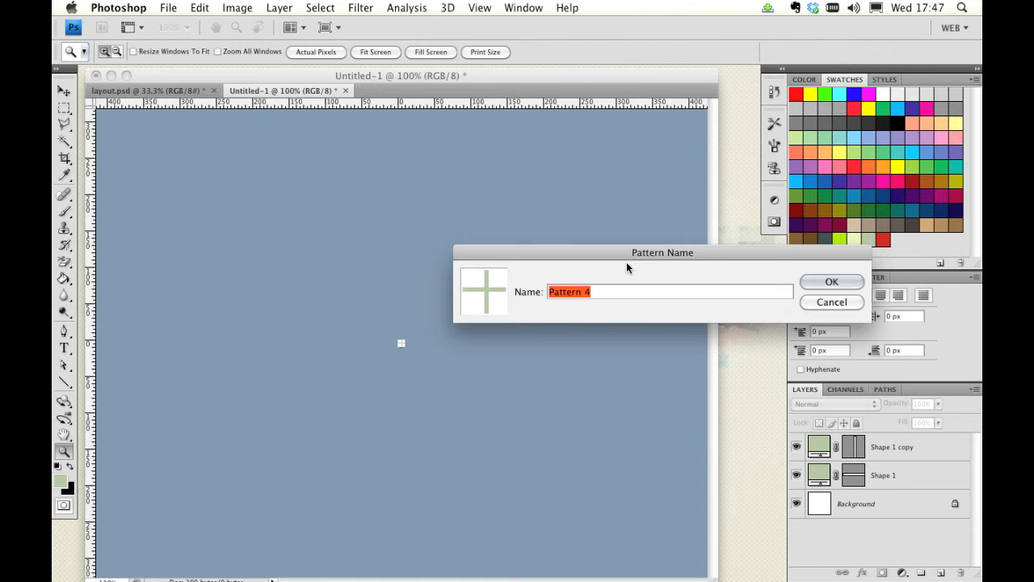
{"action": "type", "text": "Scotch Egg"}
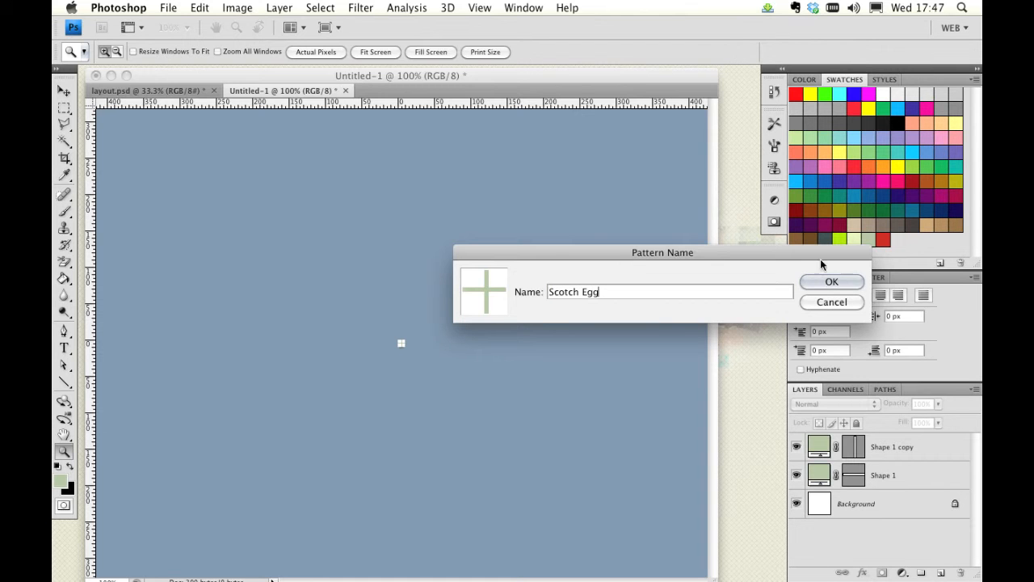
{"action": "left_click", "coordinate": [830, 281]}
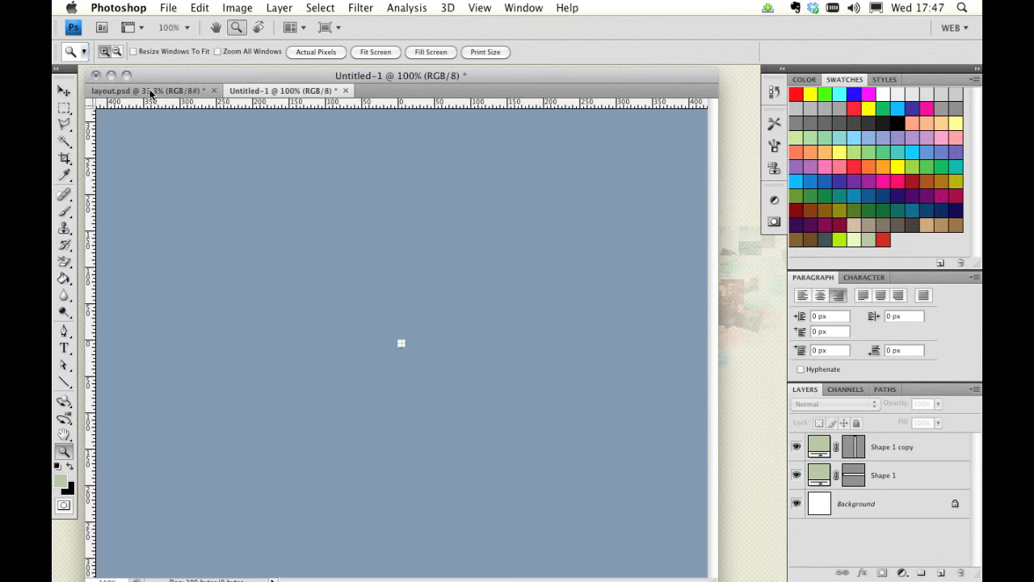
{"action": "left_click", "coordinate": [121, 90]}
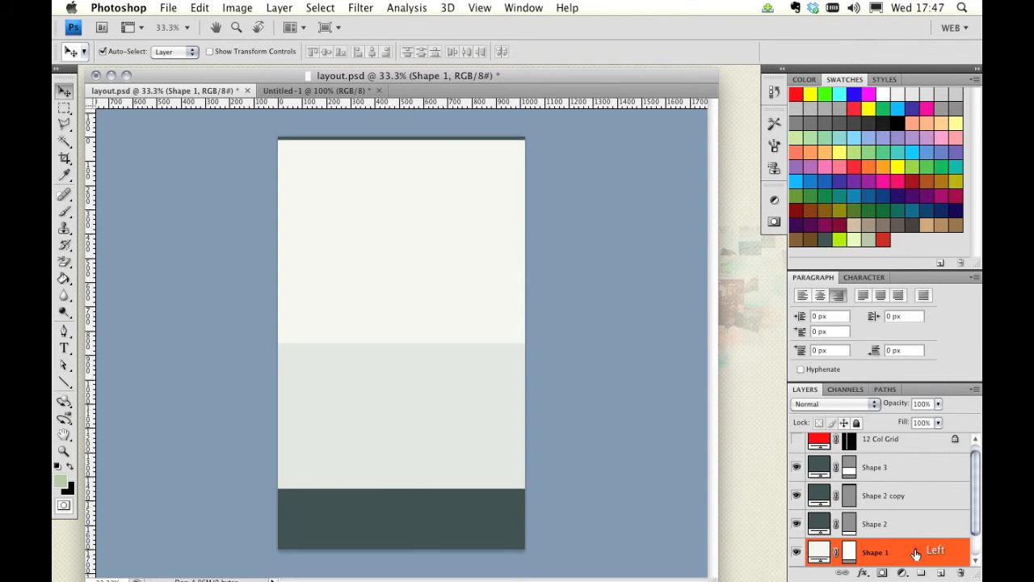
{"action": "double_click", "coordinate": [876, 552]}
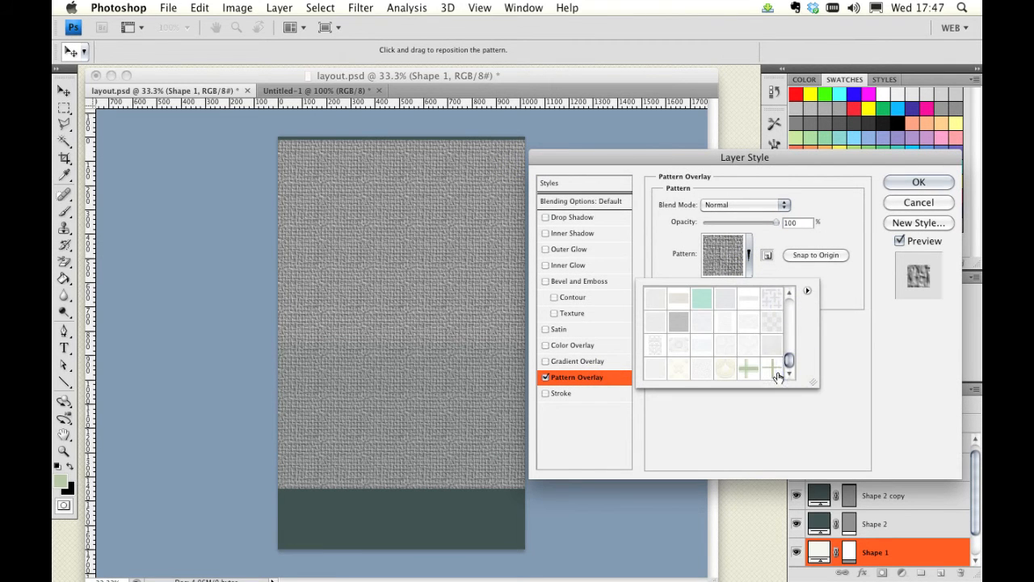
{"action": "left_click", "coordinate": [770, 368]}
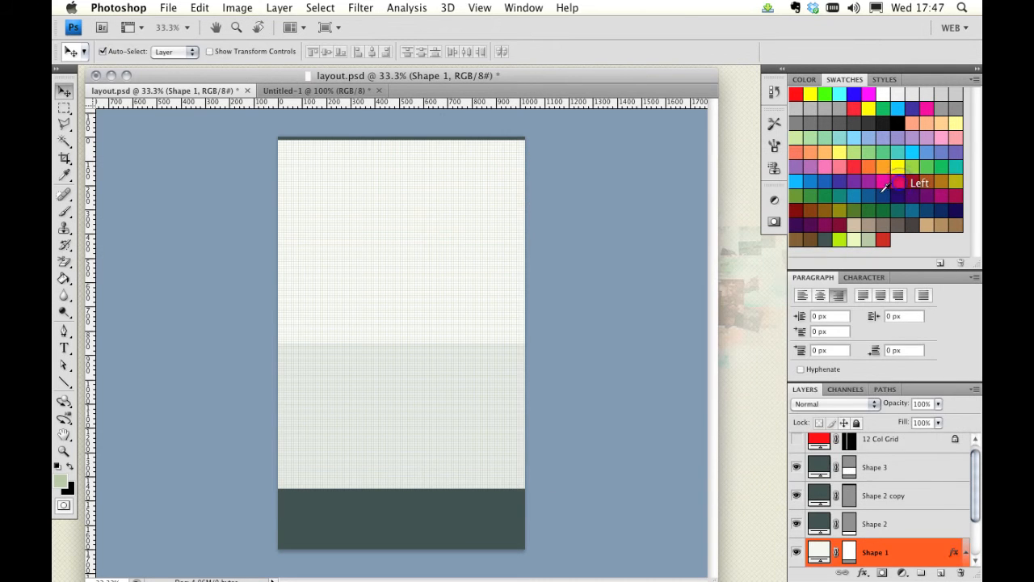
{"action": "left_click", "coordinate": [63, 454]}
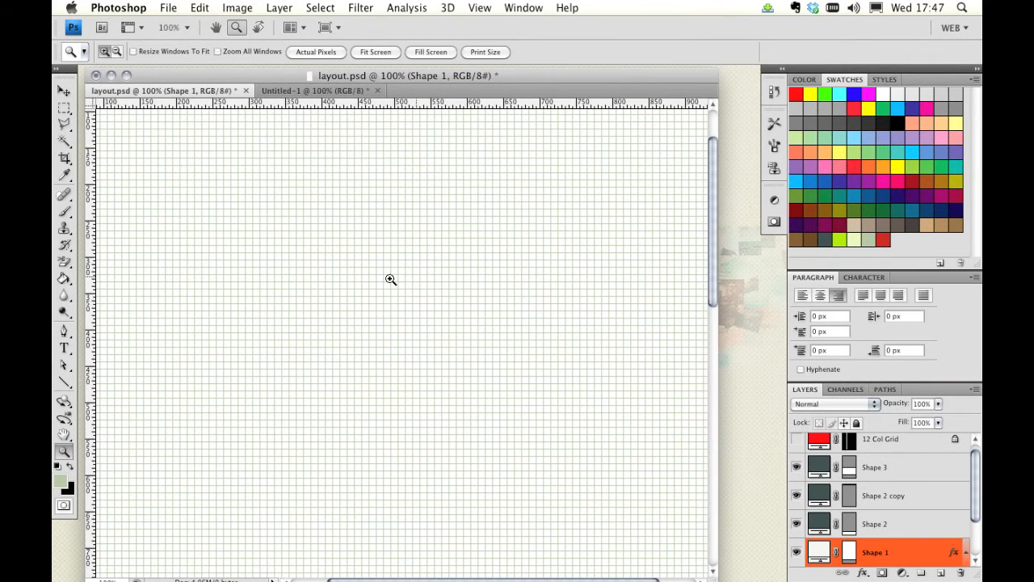
{"action": "mouse_move", "coordinate": [391, 339]}
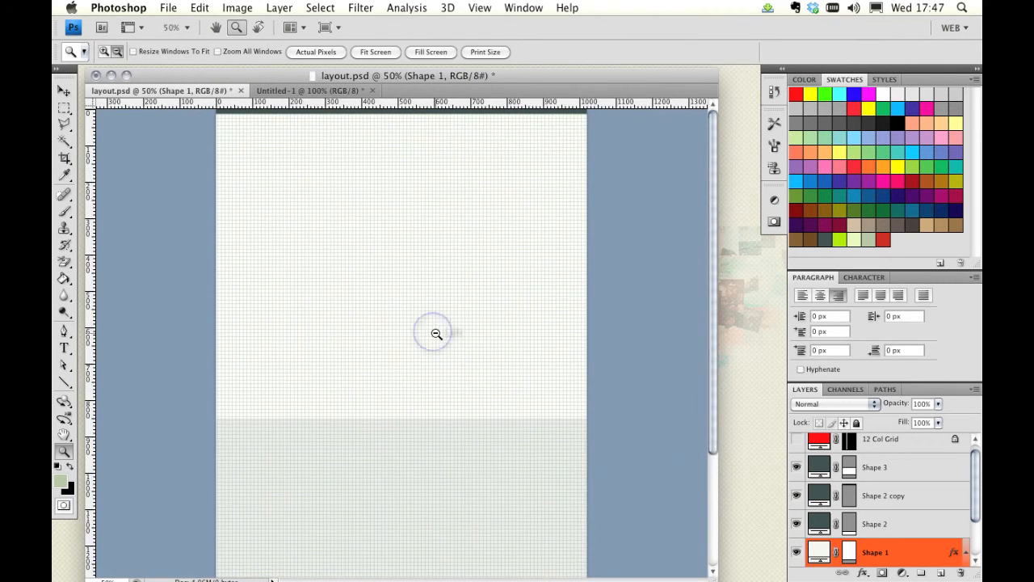
{"action": "left_click", "coordinate": [65, 91]}
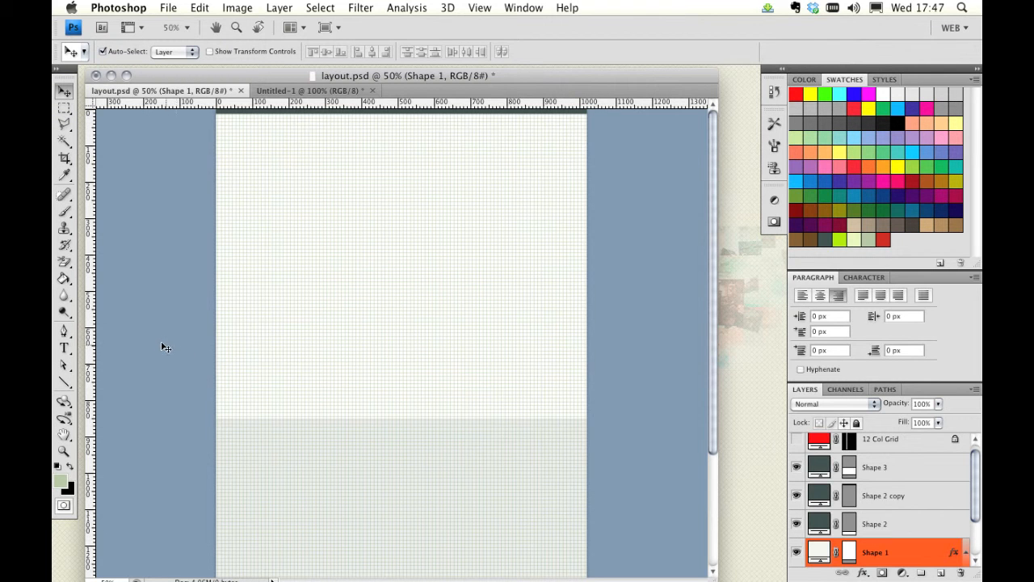
{"action": "mouse_move", "coordinate": [178, 305]}
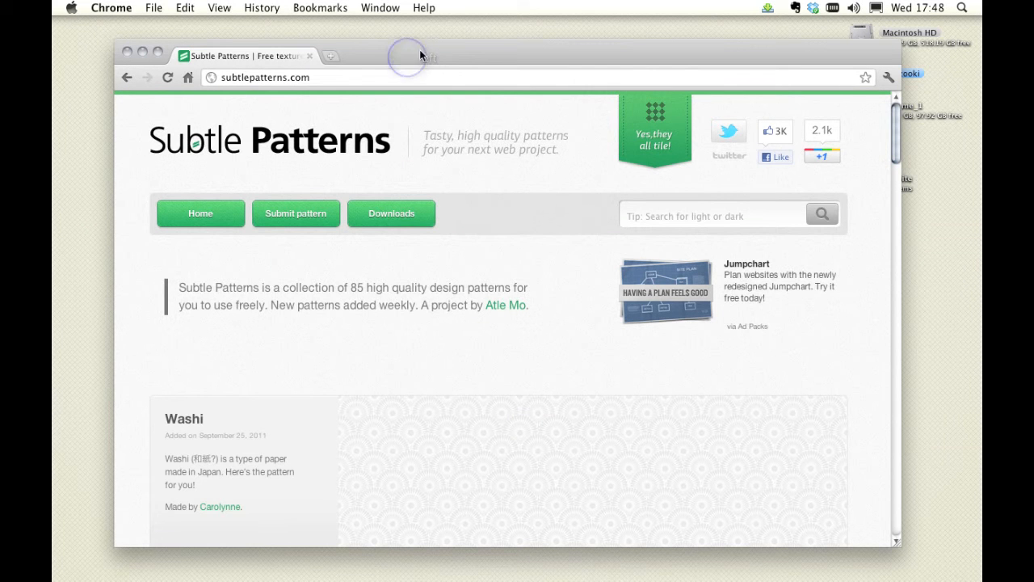
Scroll to the bottom of subtlepatterns.com and download the whole collection's .pat file.
{"action": "scroll", "scroll_direction": "down", "scroll_amount": 3}
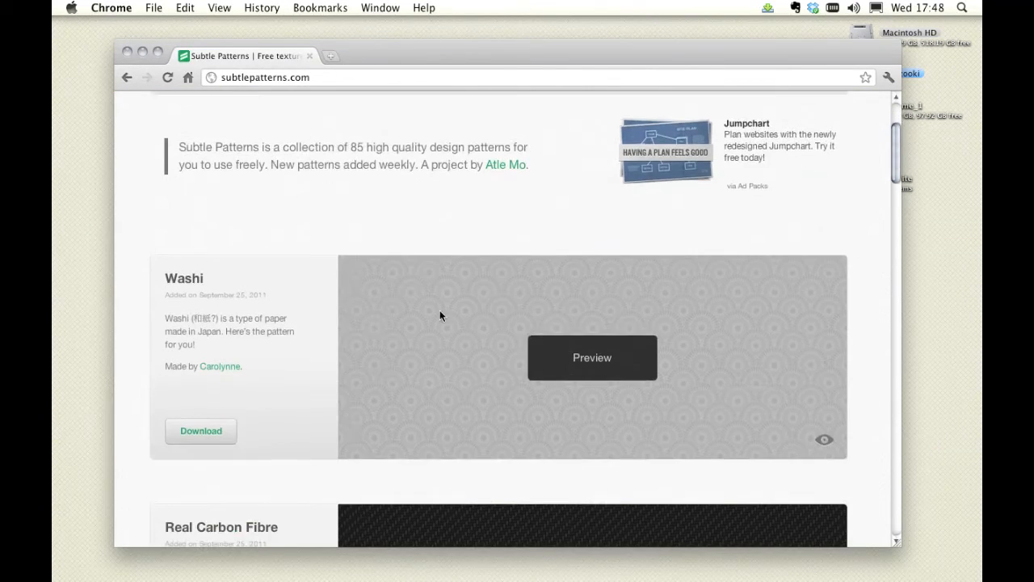
{"action": "scroll", "scroll_direction": "down", "scroll_amount": 3}
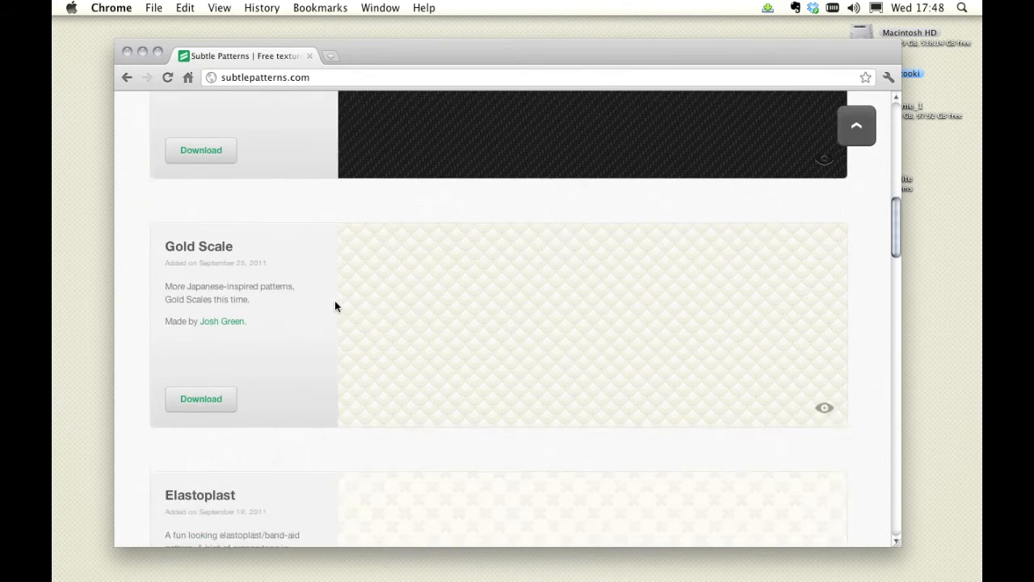
{"action": "scroll", "scroll_direction": "down", "scroll_amount": 3}
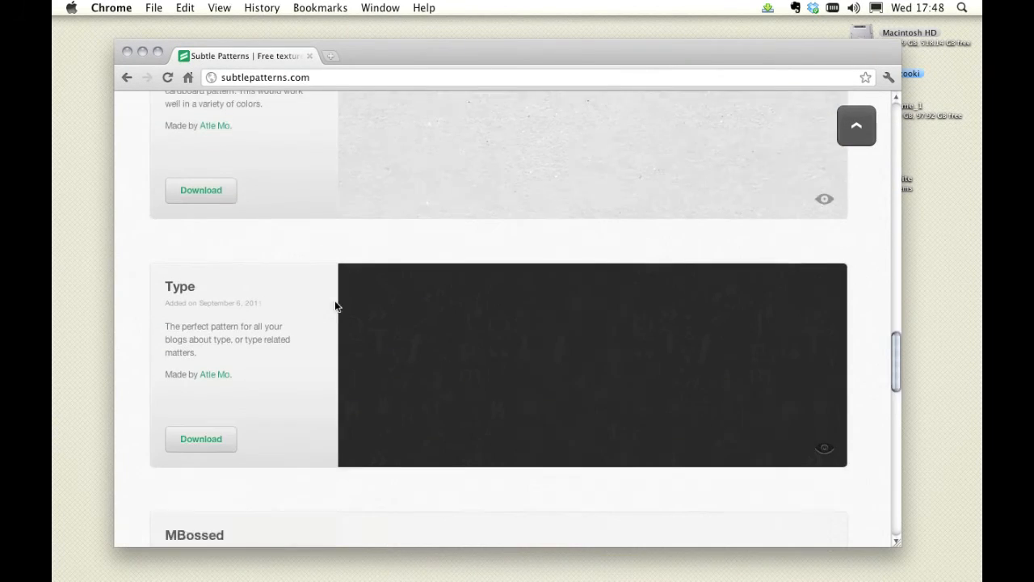
{"action": "scroll", "scroll_direction": "down", "scroll_amount": 3}
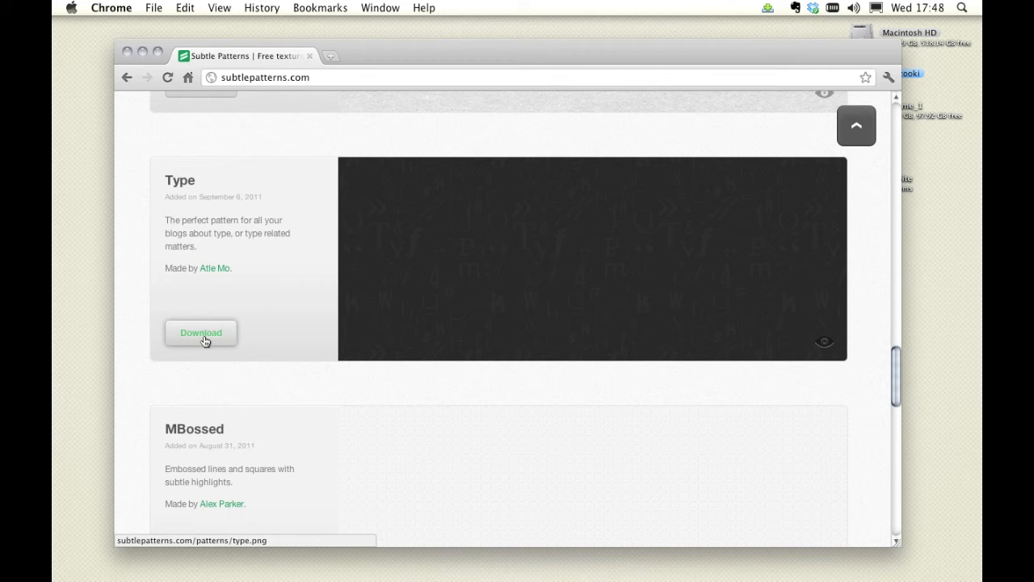
{"action": "scroll", "scroll_direction": "down", "scroll_amount": 3}
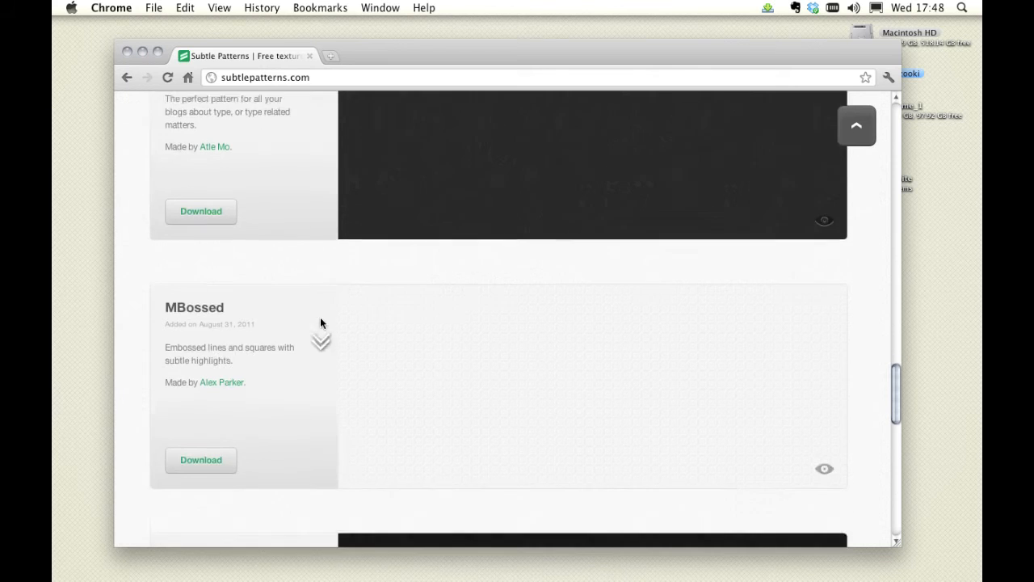
{"action": "scroll", "scroll_direction": "down", "scroll_amount": 3}
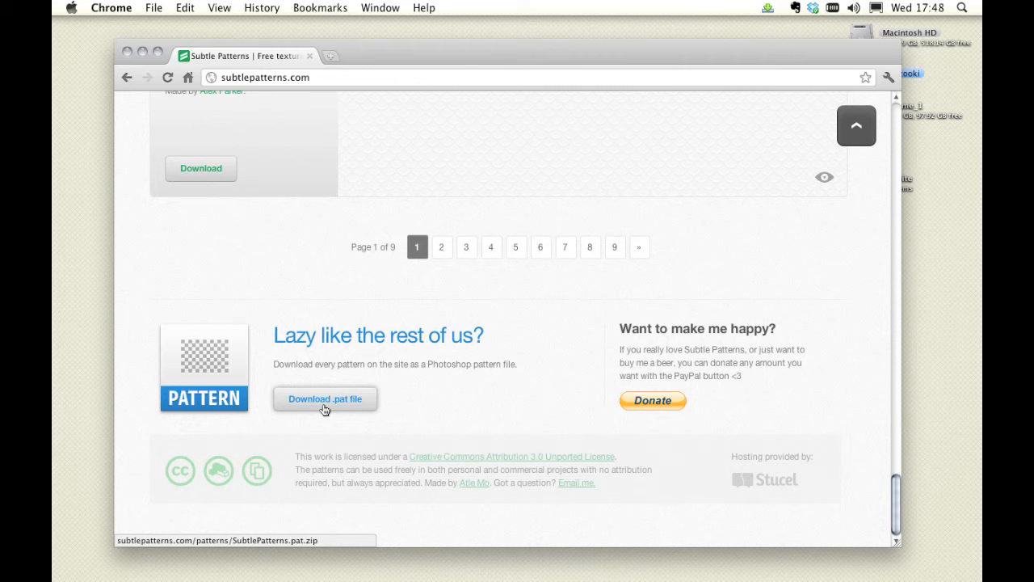
{"action": "left_click", "coordinate": [325, 397]}
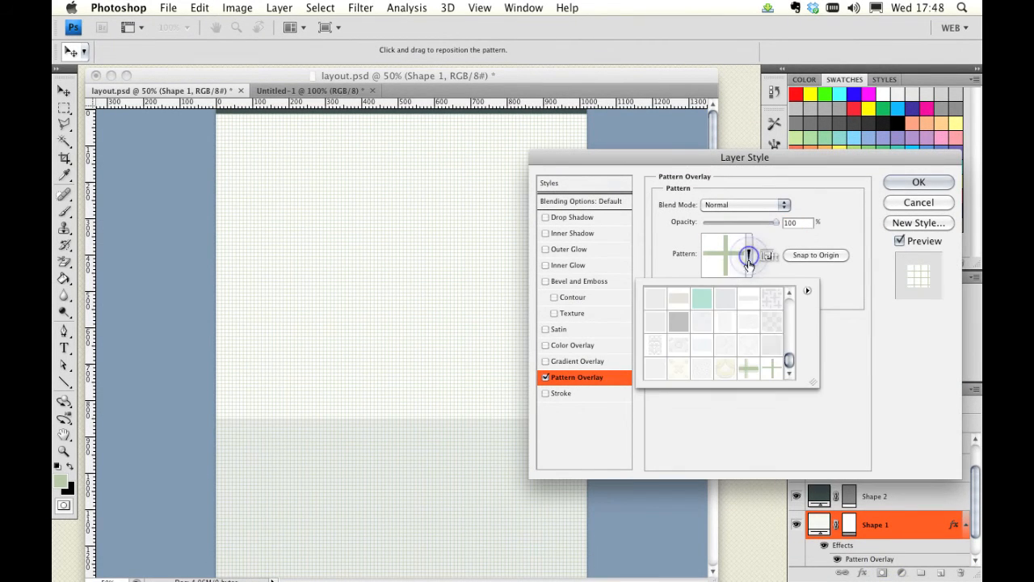
Choose Subtle Freckles from the loaded patterns as the content shape's Pattern Overlay and apply it.
{"action": "scroll", "scroll_direction": "down", "scroll_amount": 3}
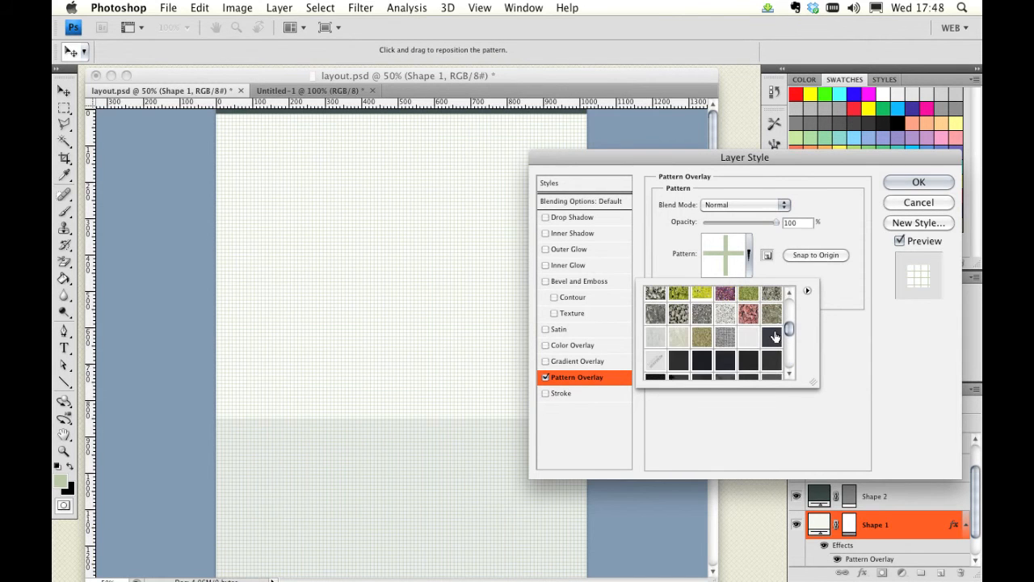
{"action": "left_click", "coordinate": [654, 346]}
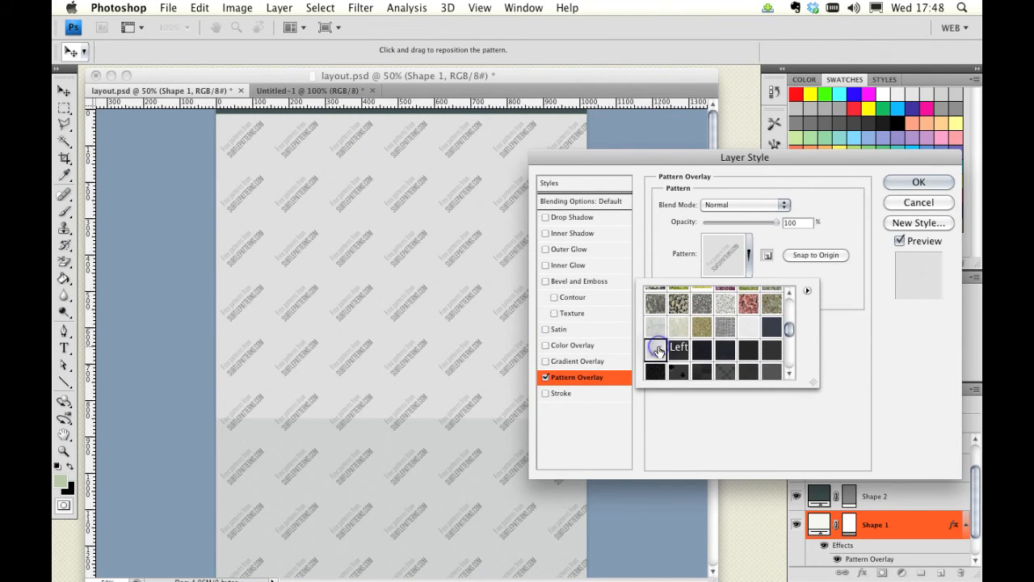
{"action": "mouse_move", "coordinate": [806, 351]}
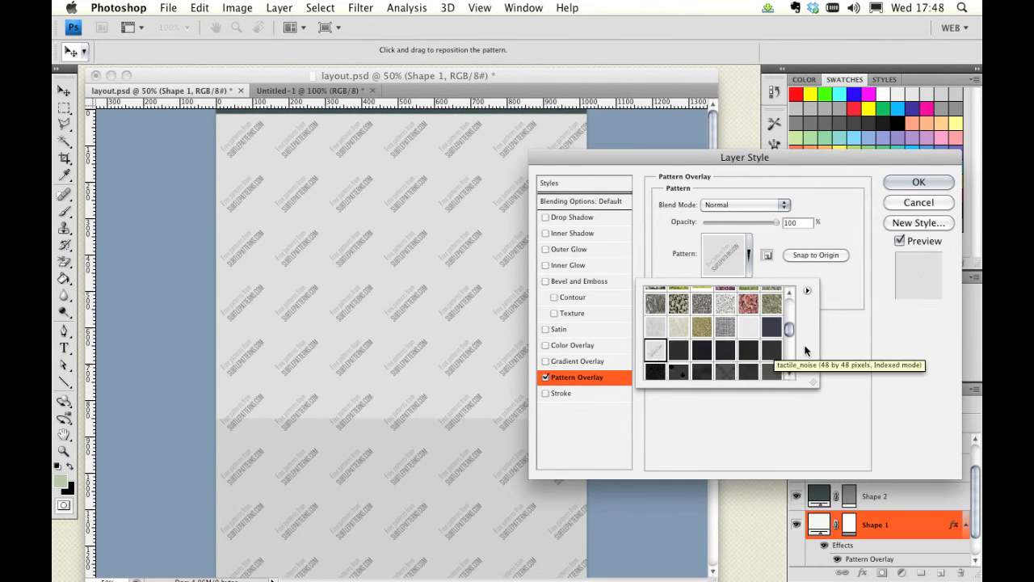
{"action": "scroll", "scroll_direction": "down", "scroll_amount": 3}
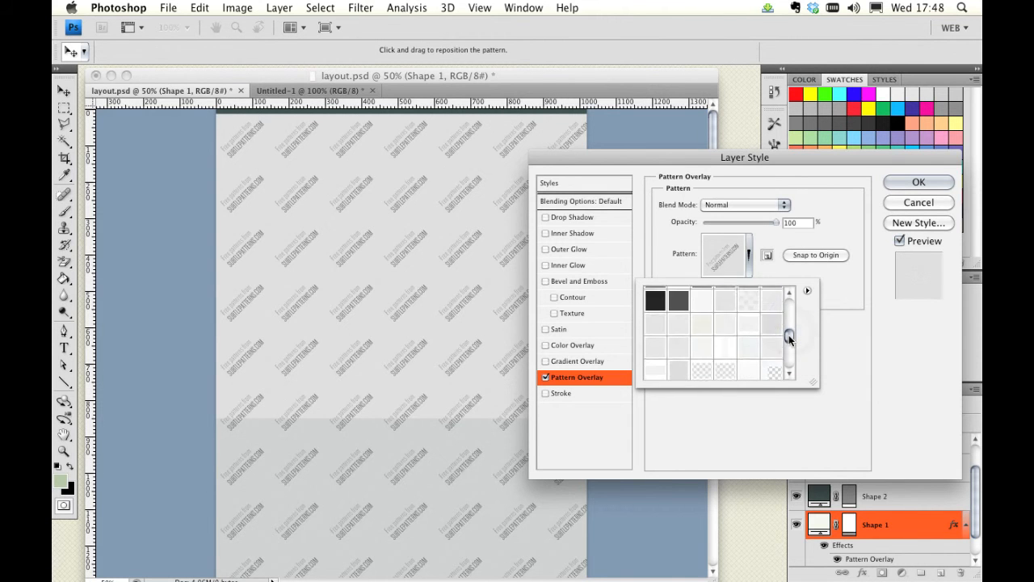
{"action": "left_click_drag", "start_coordinate": [789, 337], "coordinate": [788, 338]}
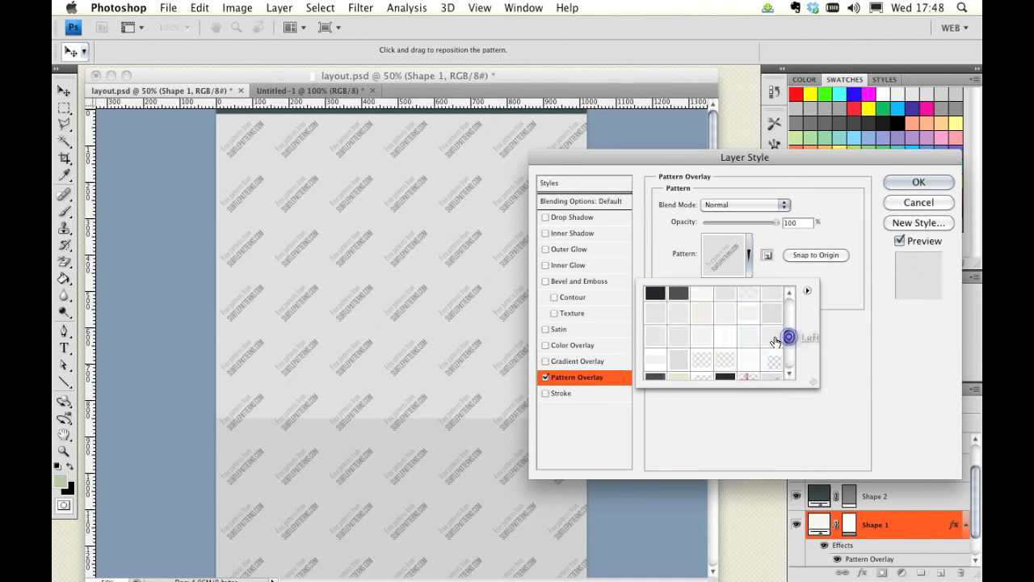
{"action": "mouse_move", "coordinate": [747, 339]}
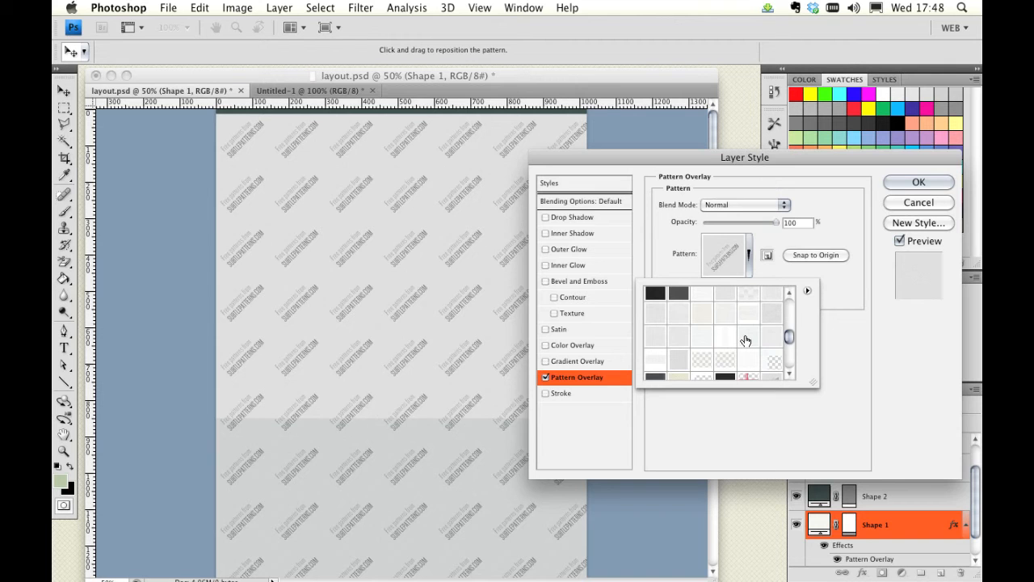
{"action": "mouse_move", "coordinate": [747, 323]}
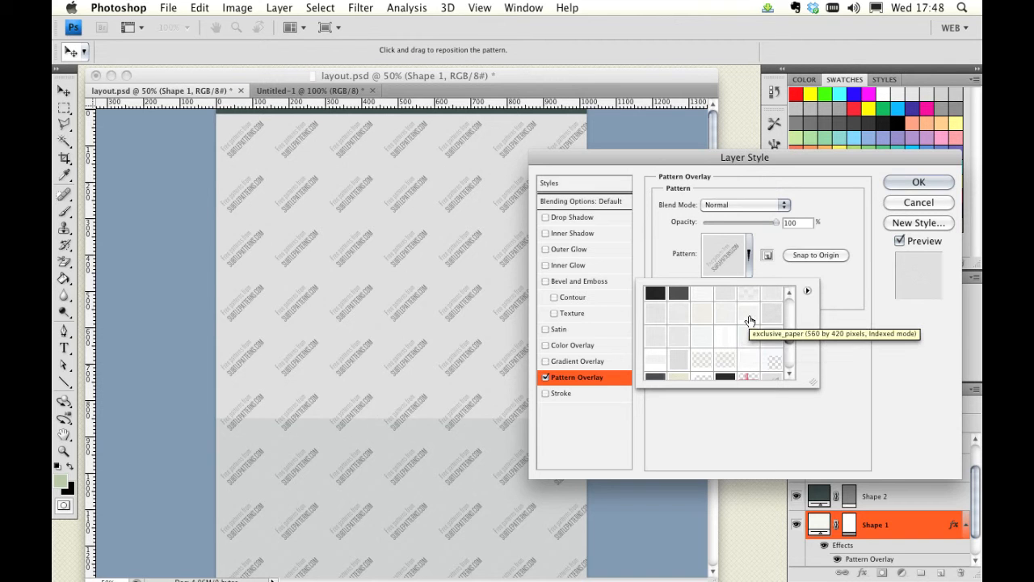
{"action": "mouse_move", "coordinate": [724, 331]}
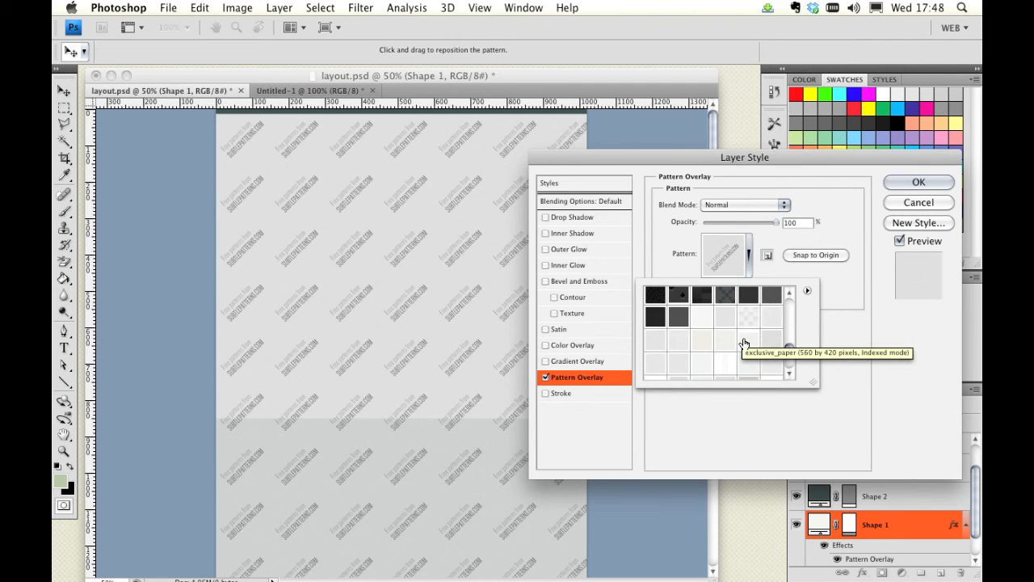
{"action": "mouse_move", "coordinate": [724, 342]}
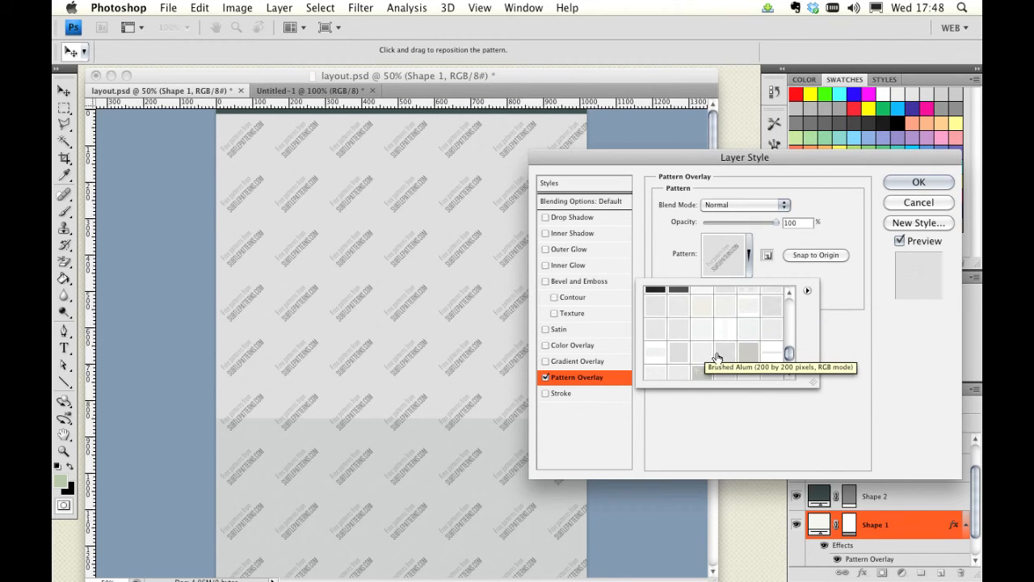
{"action": "mouse_move", "coordinate": [743, 372]}
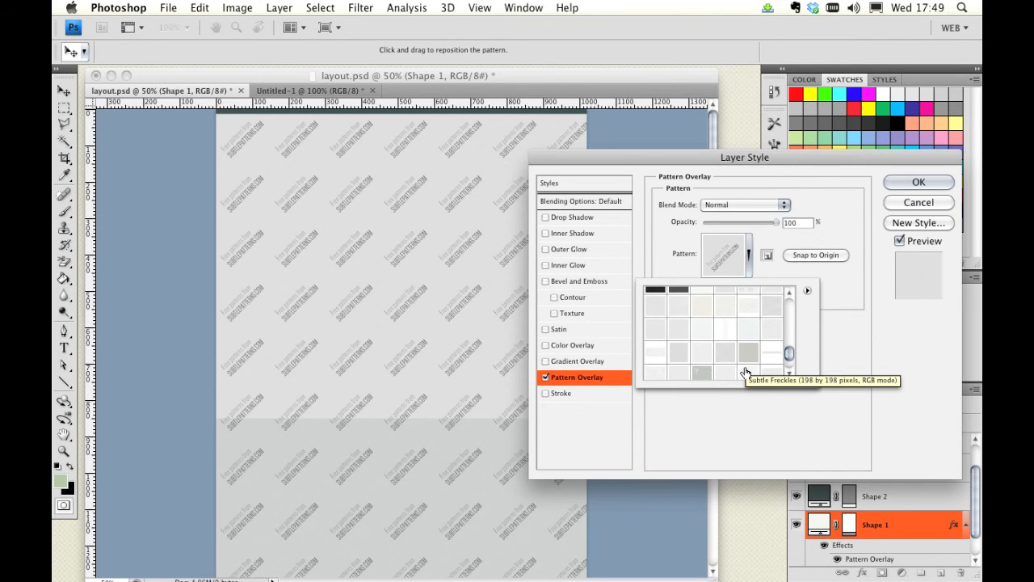
{"action": "left_click", "coordinate": [747, 372]}
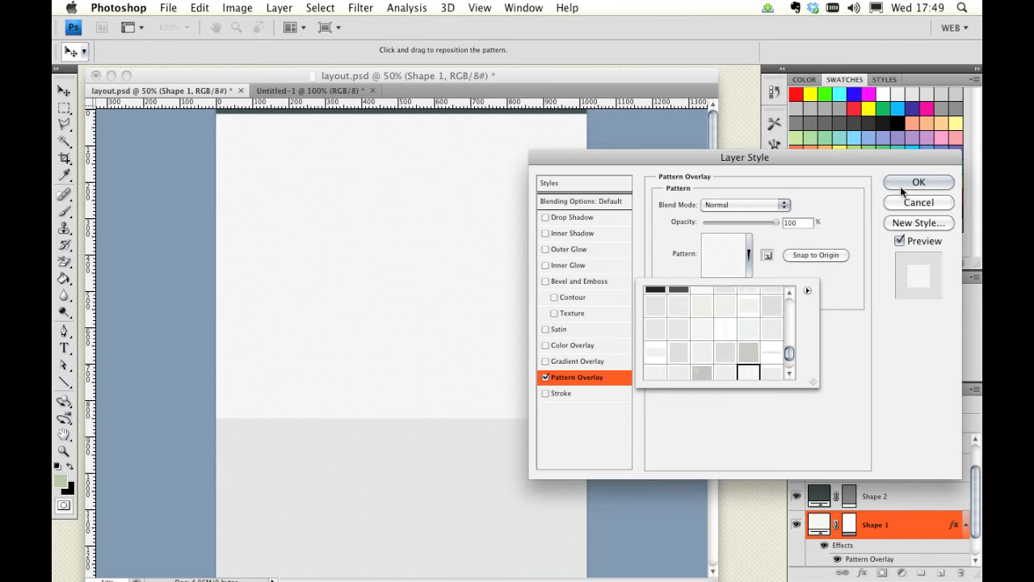
{"action": "left_click", "coordinate": [917, 181]}
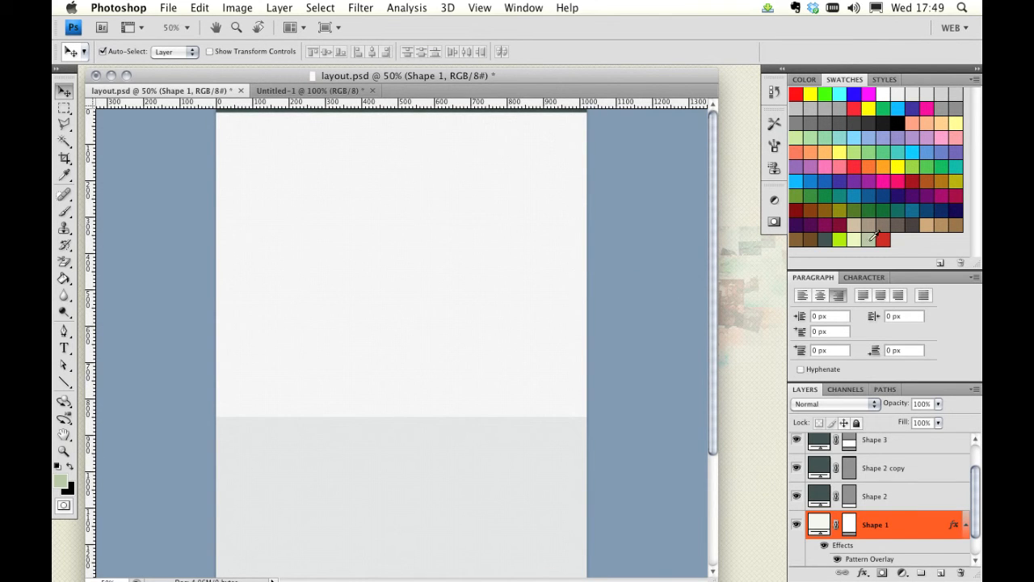
{"action": "scroll", "scroll_direction": "down", "scroll_amount": 3}
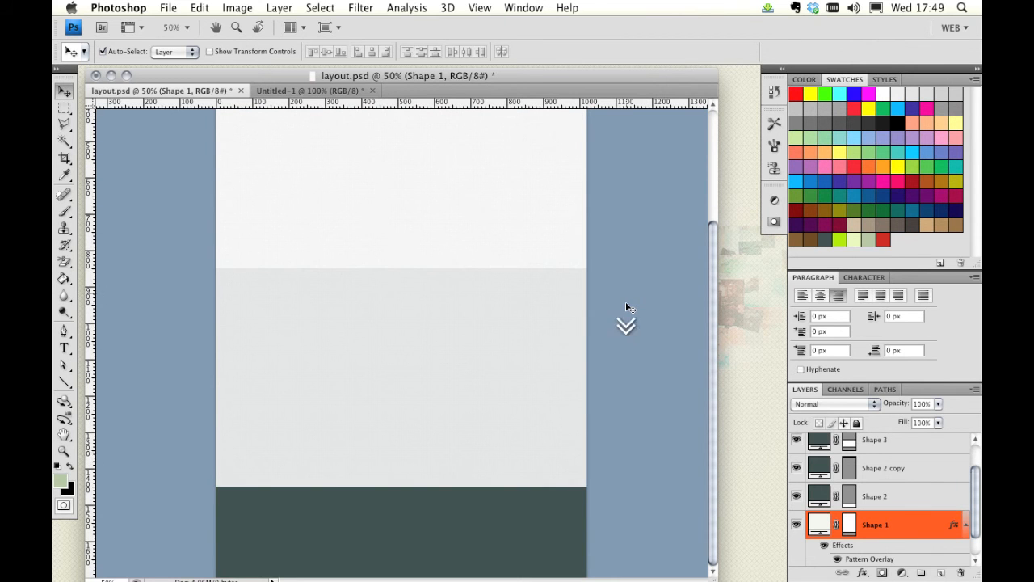